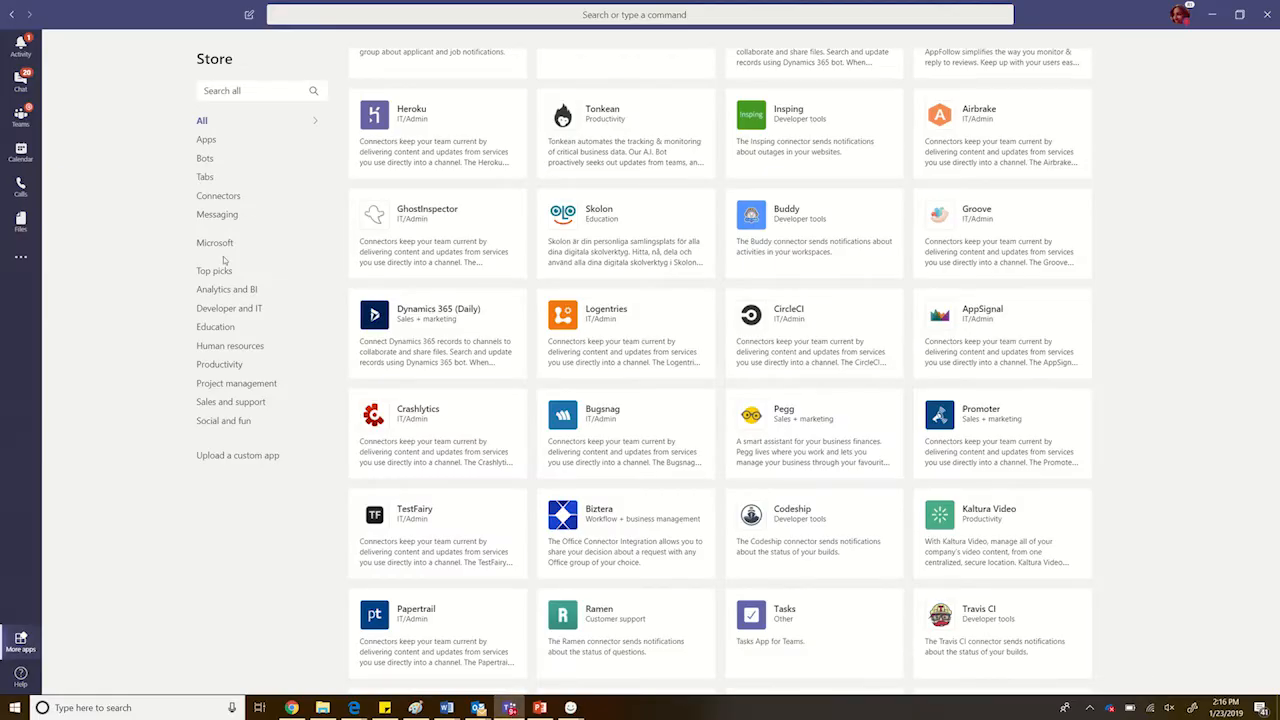
mouse_move(216, 244)
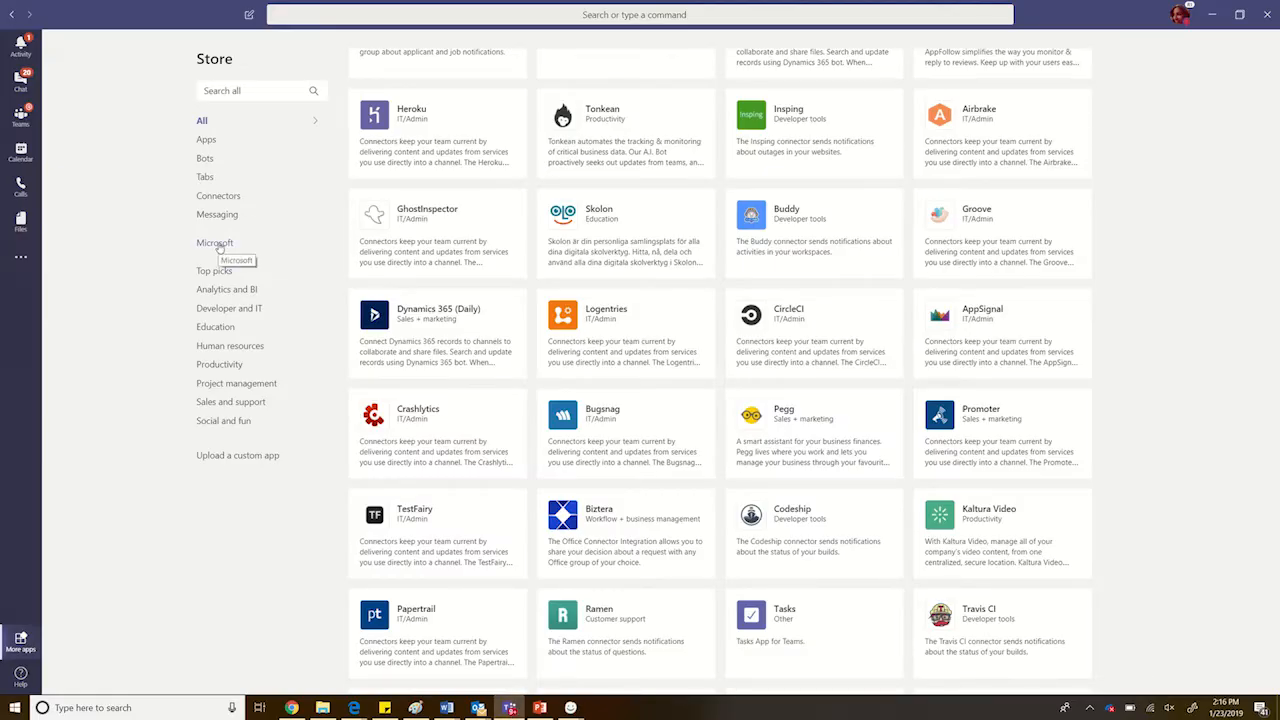
Browse the Microsoft app category in the Teams Store.
click(216, 242)
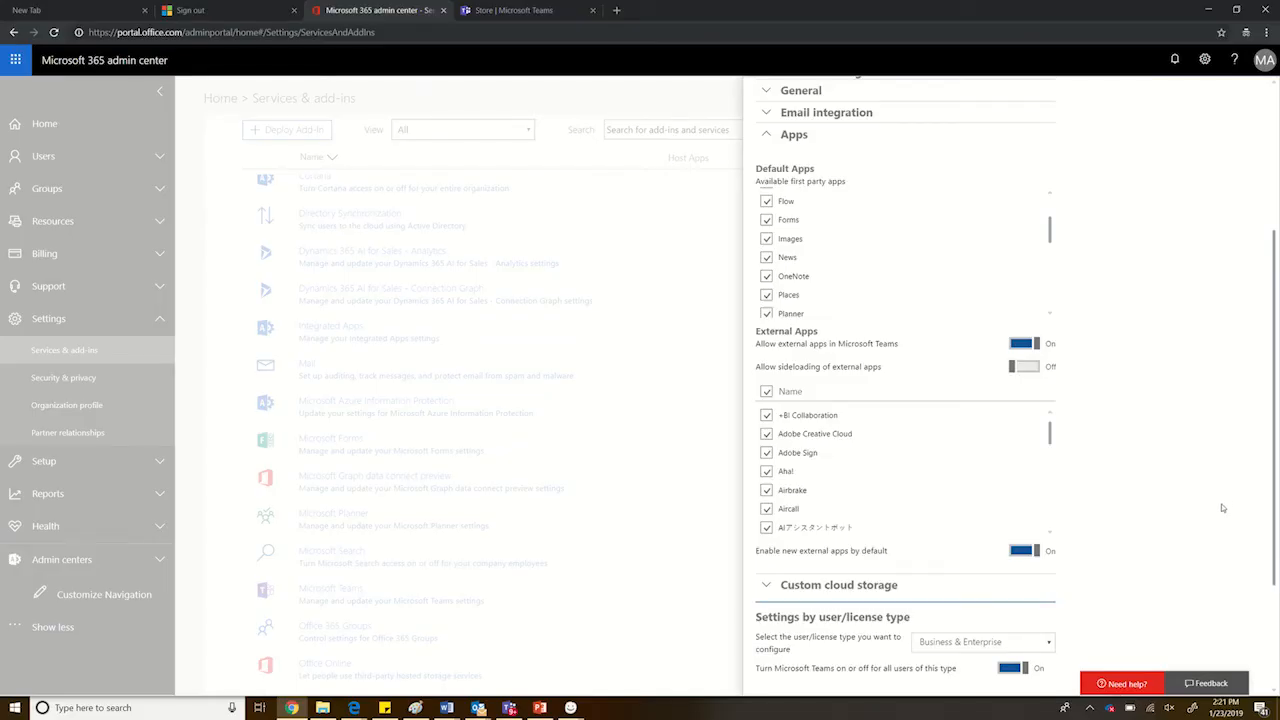
mouse_move(1208, 508)
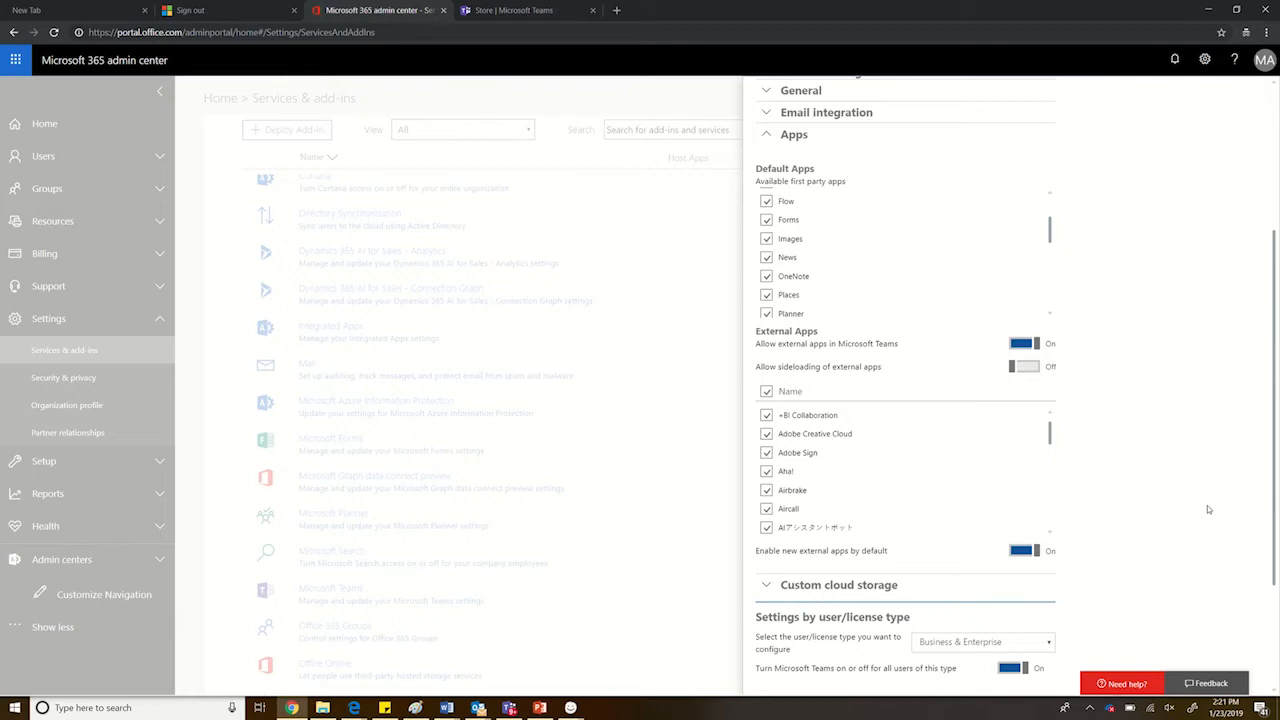
mouse_move(826, 486)
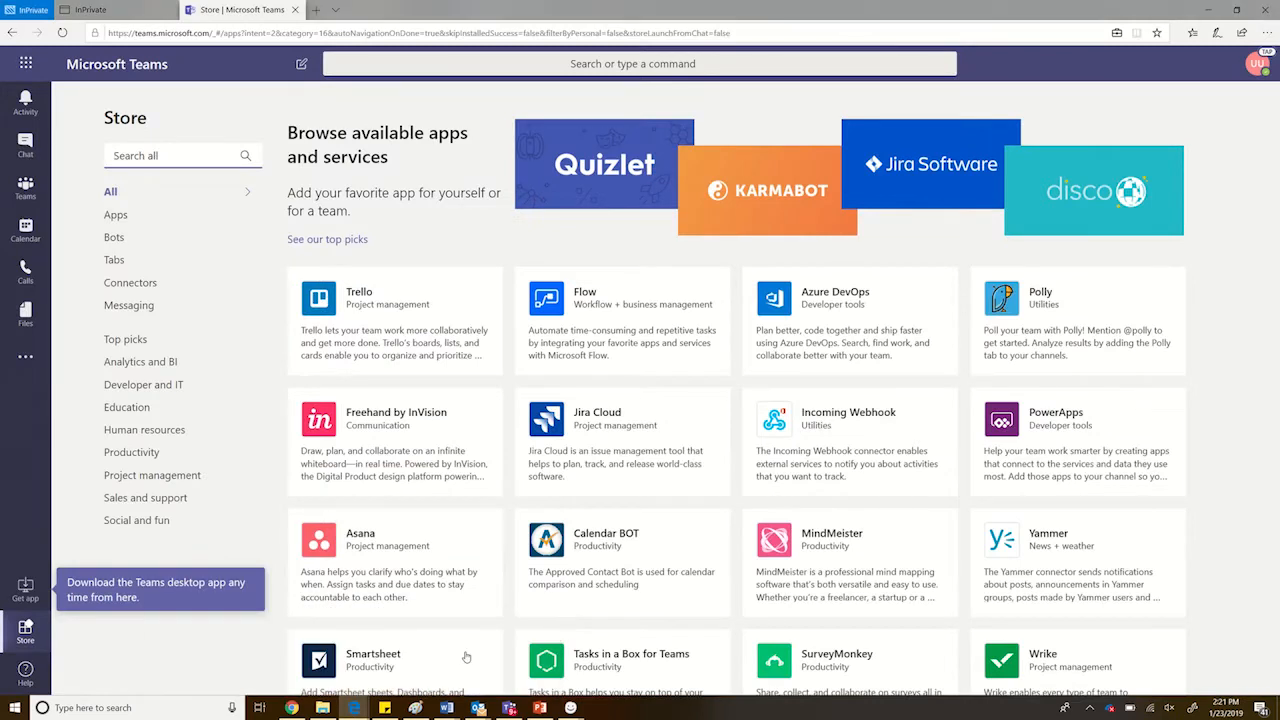
mouse_move(1218, 500)
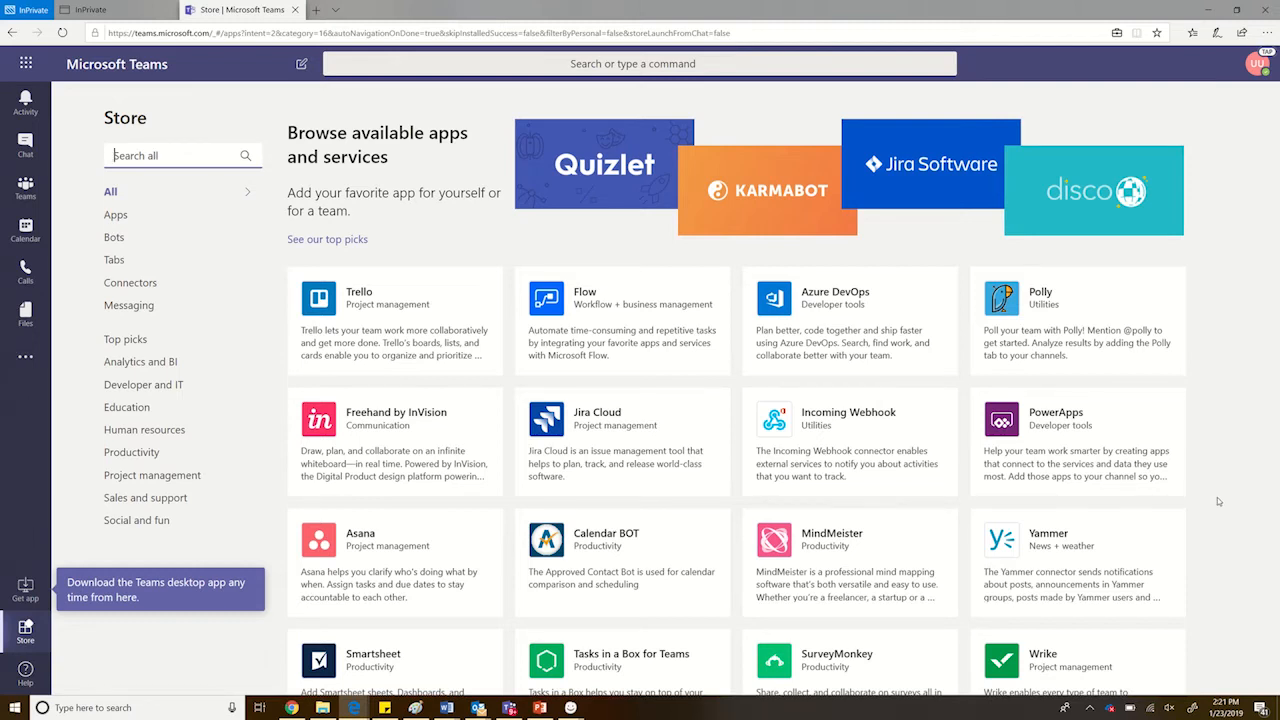
Search the Teams Store for 'ado' to find Adobe apps.
text(ado)
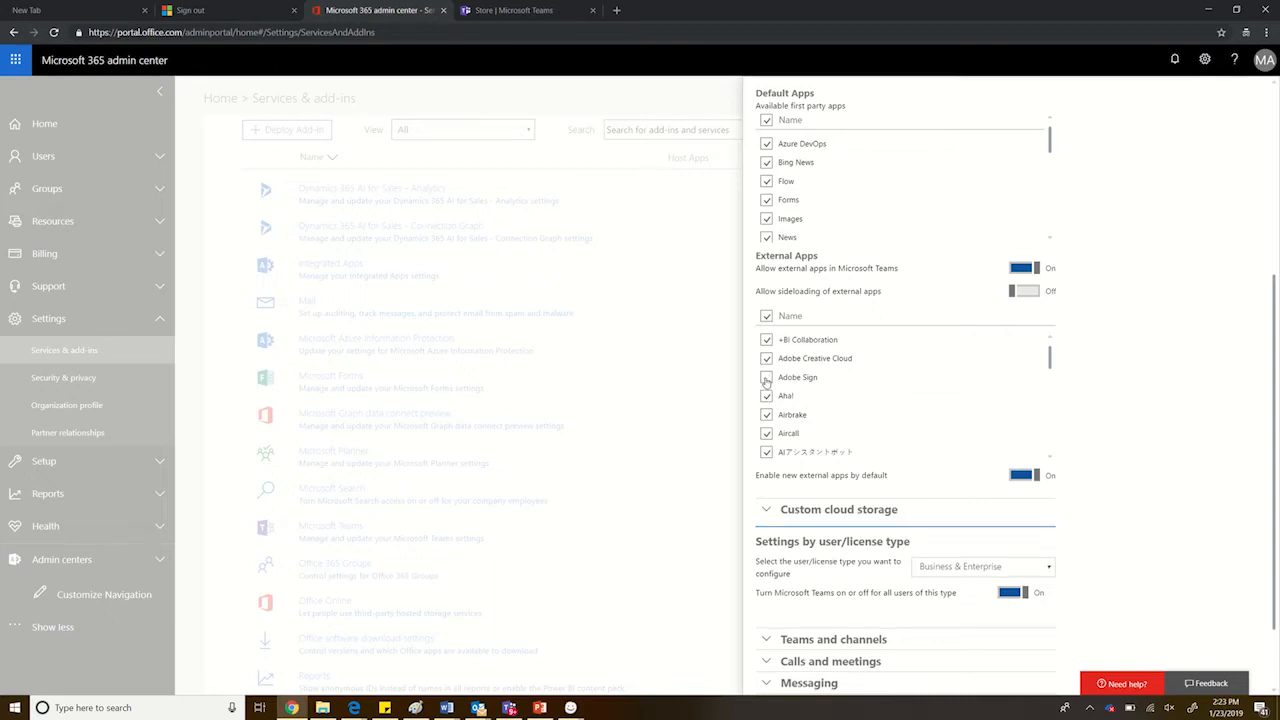
Block Adobe Sign under External Apps and save the Teams app settings.
click(768, 376)
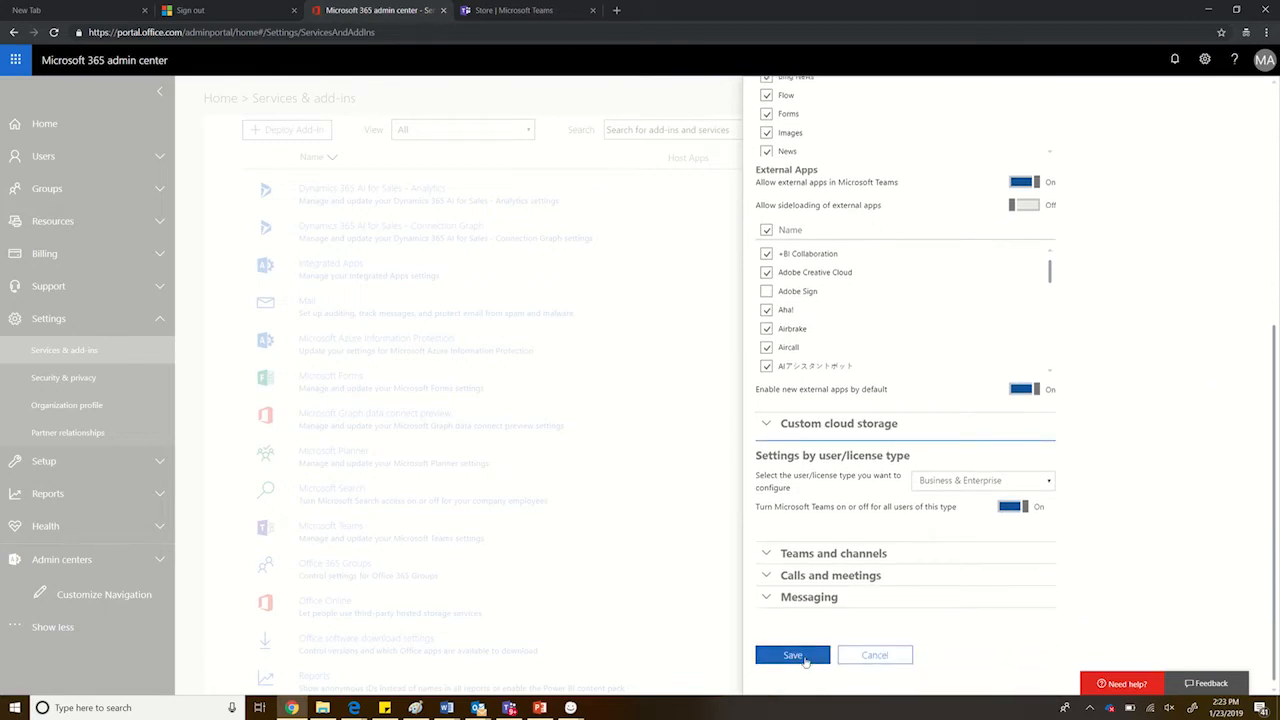
click(792, 654)
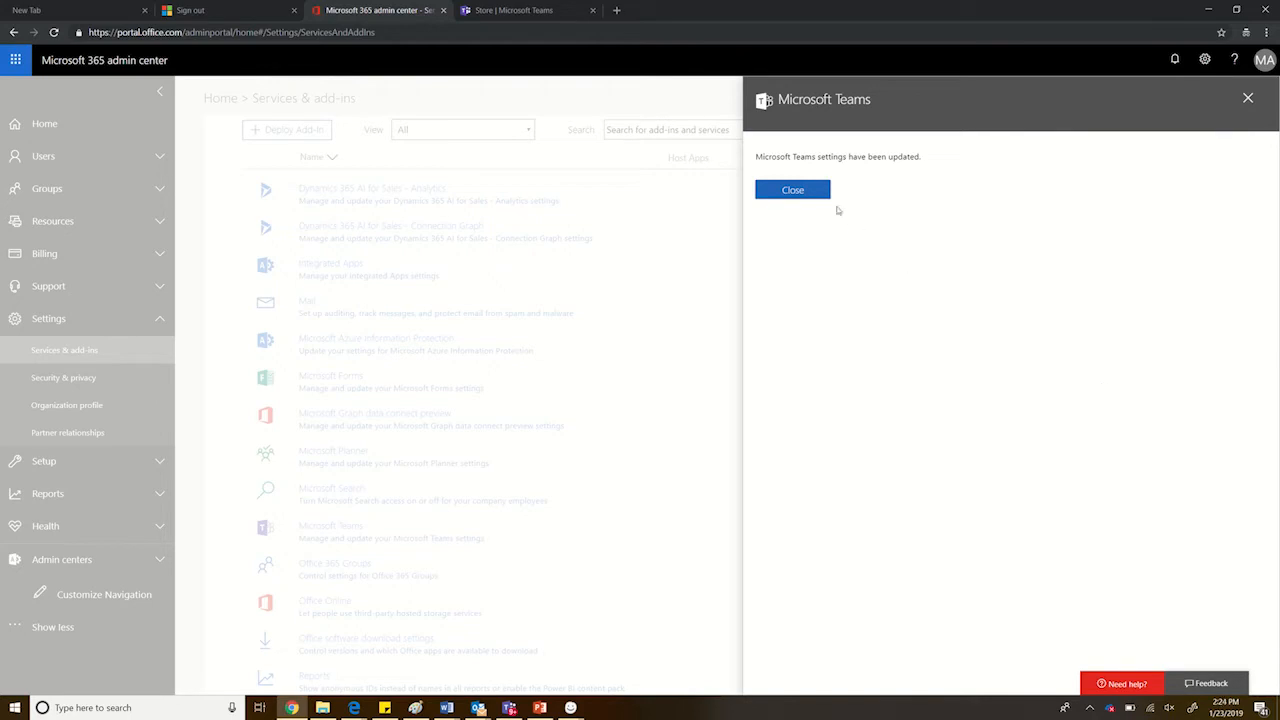
click(792, 190)
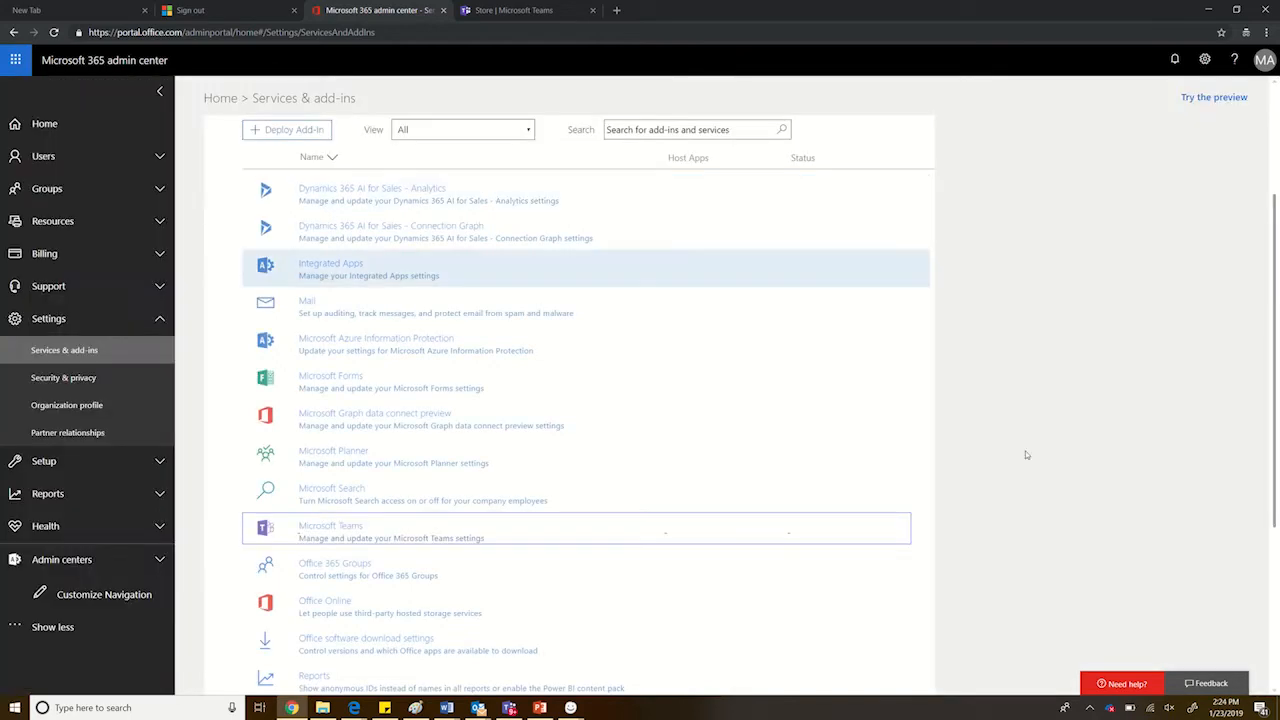
mouse_move(344, 532)
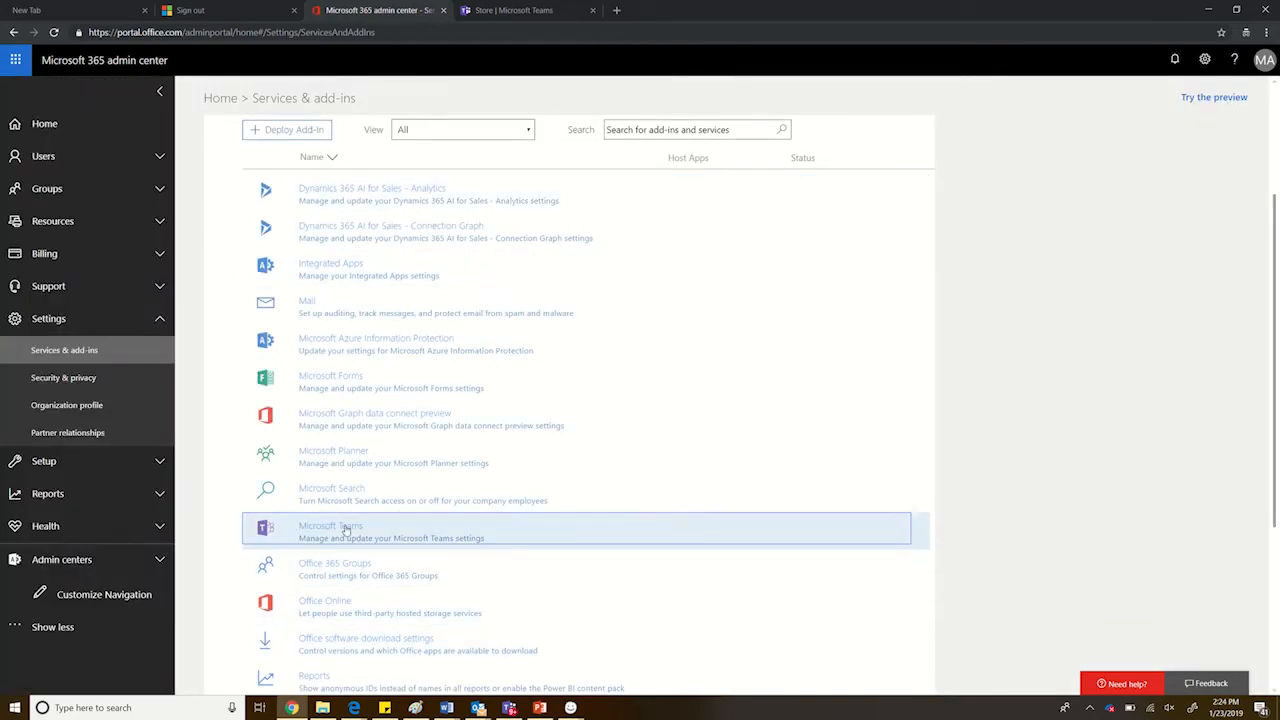
Reopen the Microsoft Teams service settings and review the Apps list.
click(332, 532)
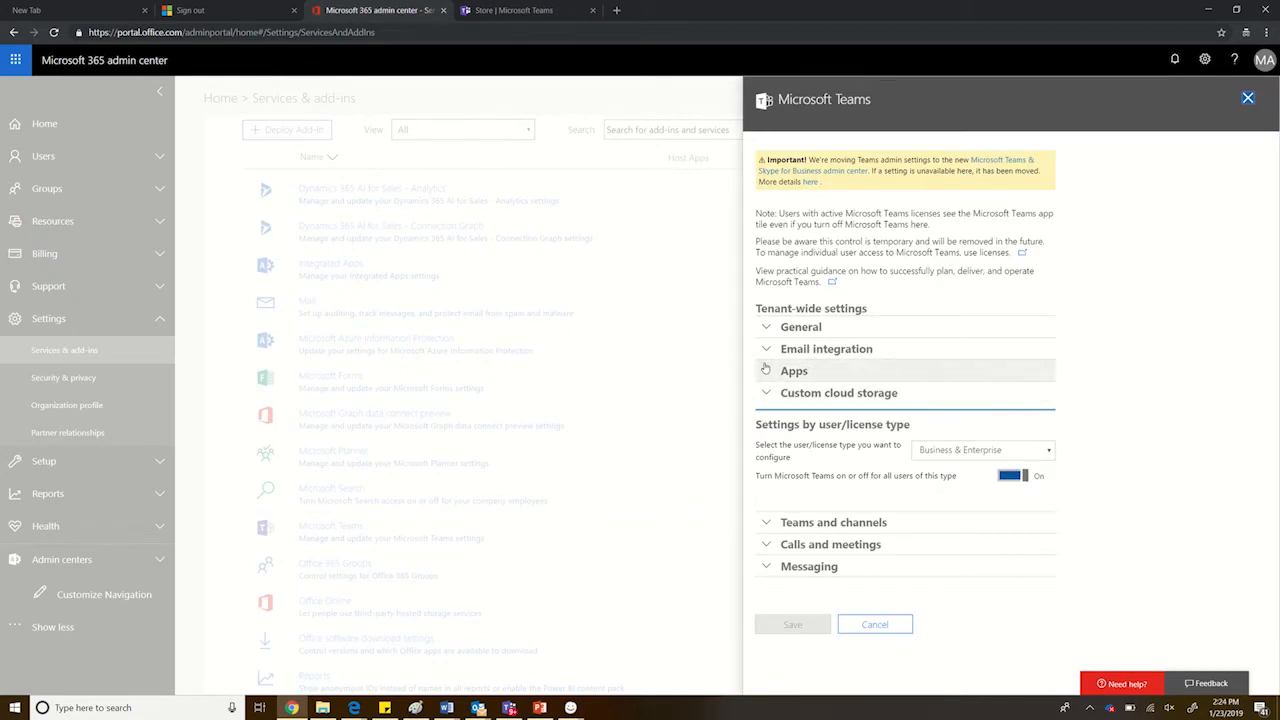
click(792, 370)
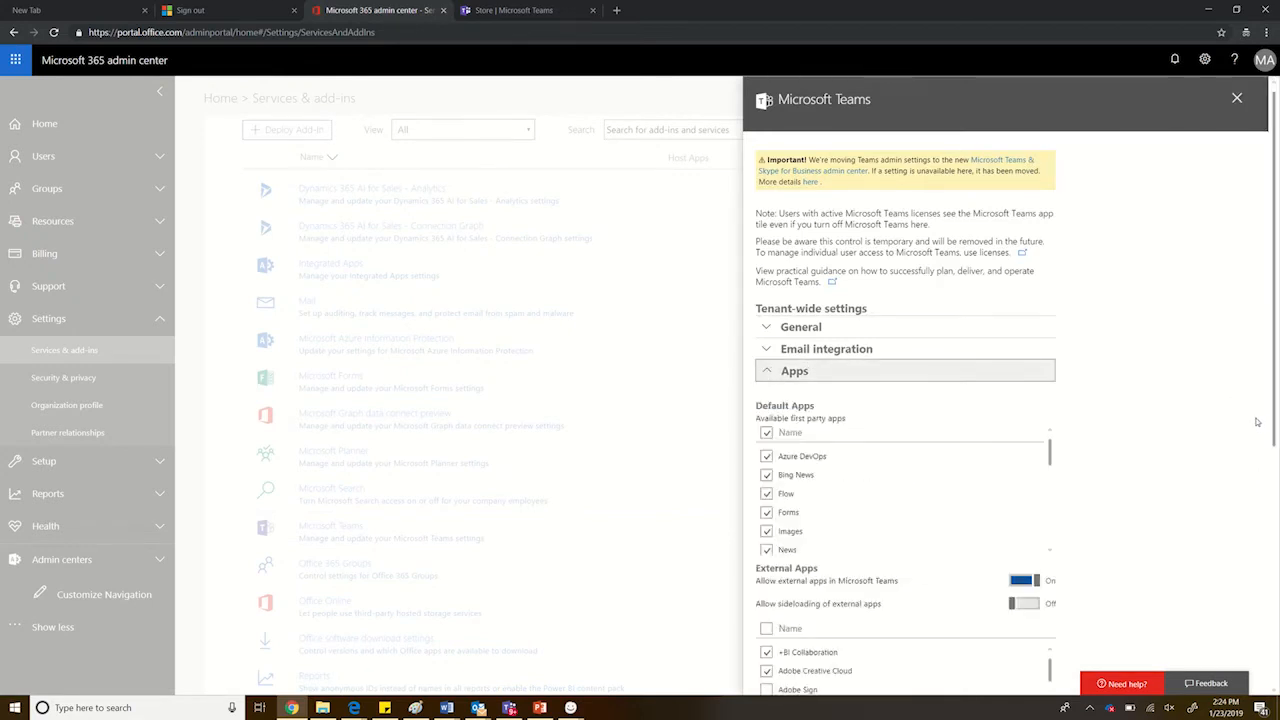
scroll(down, 3)
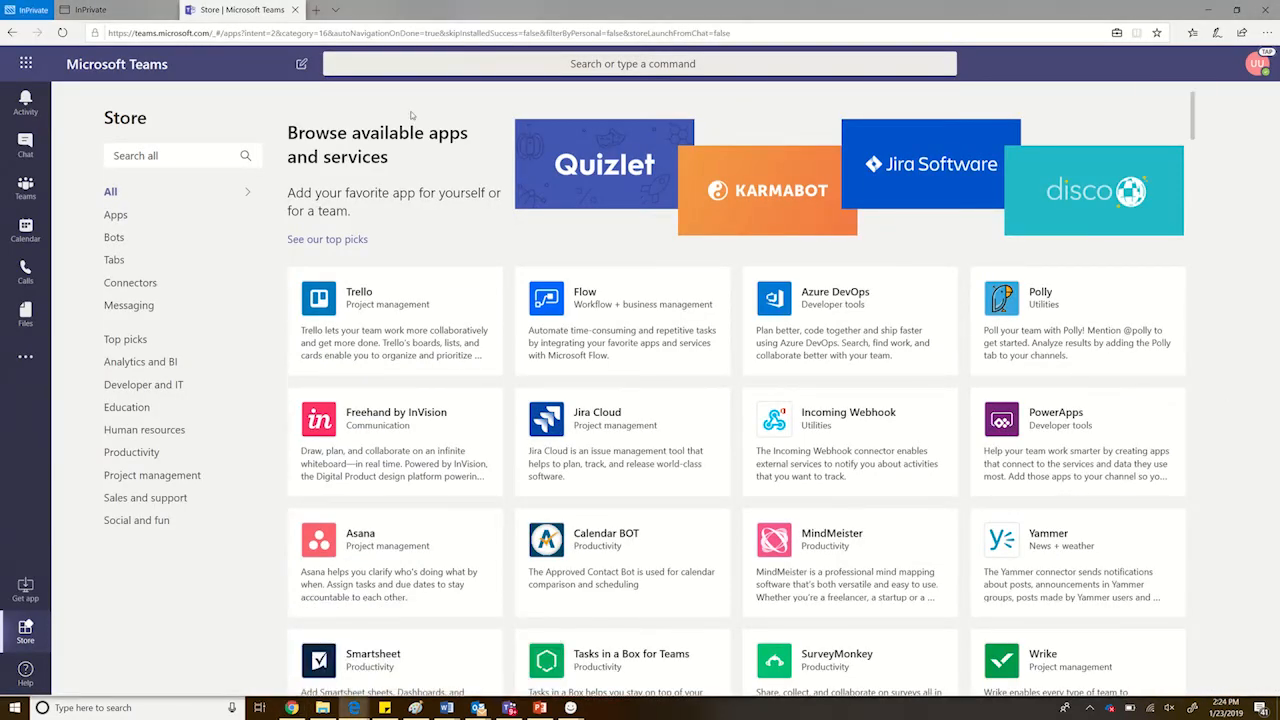
Search within Teams for 'adobe'.
click(632, 62)
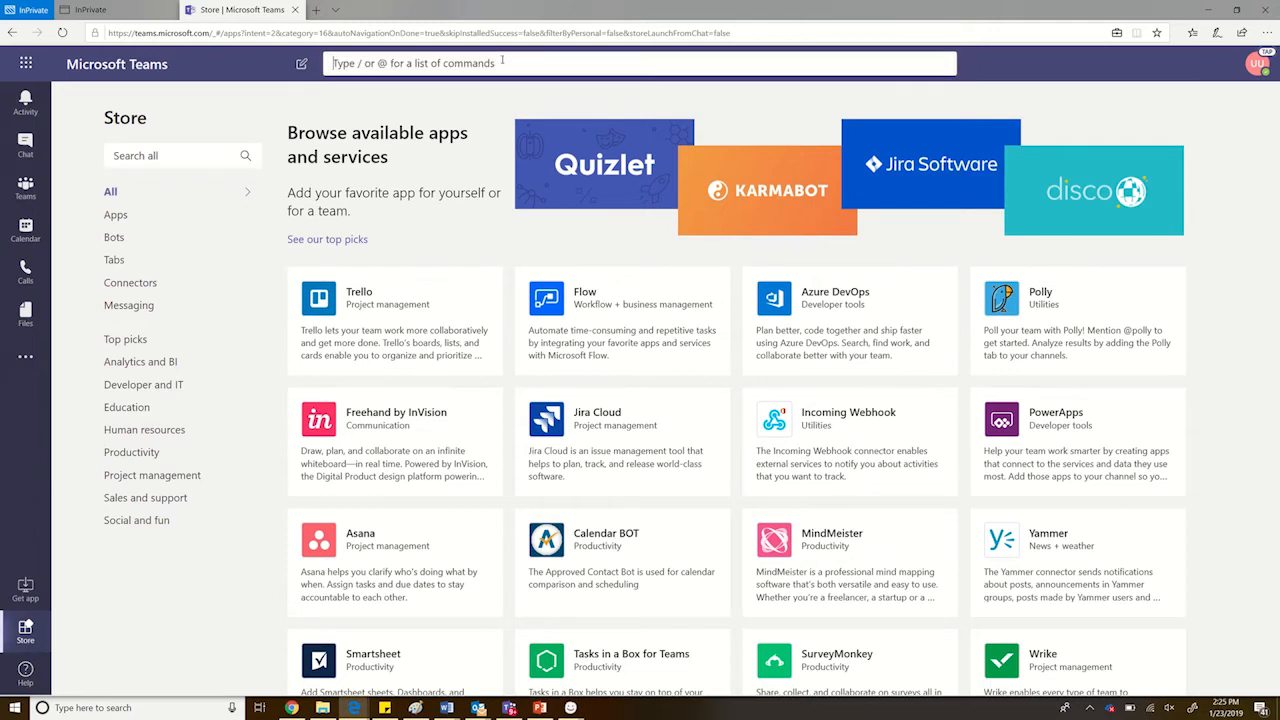
text(adobe)
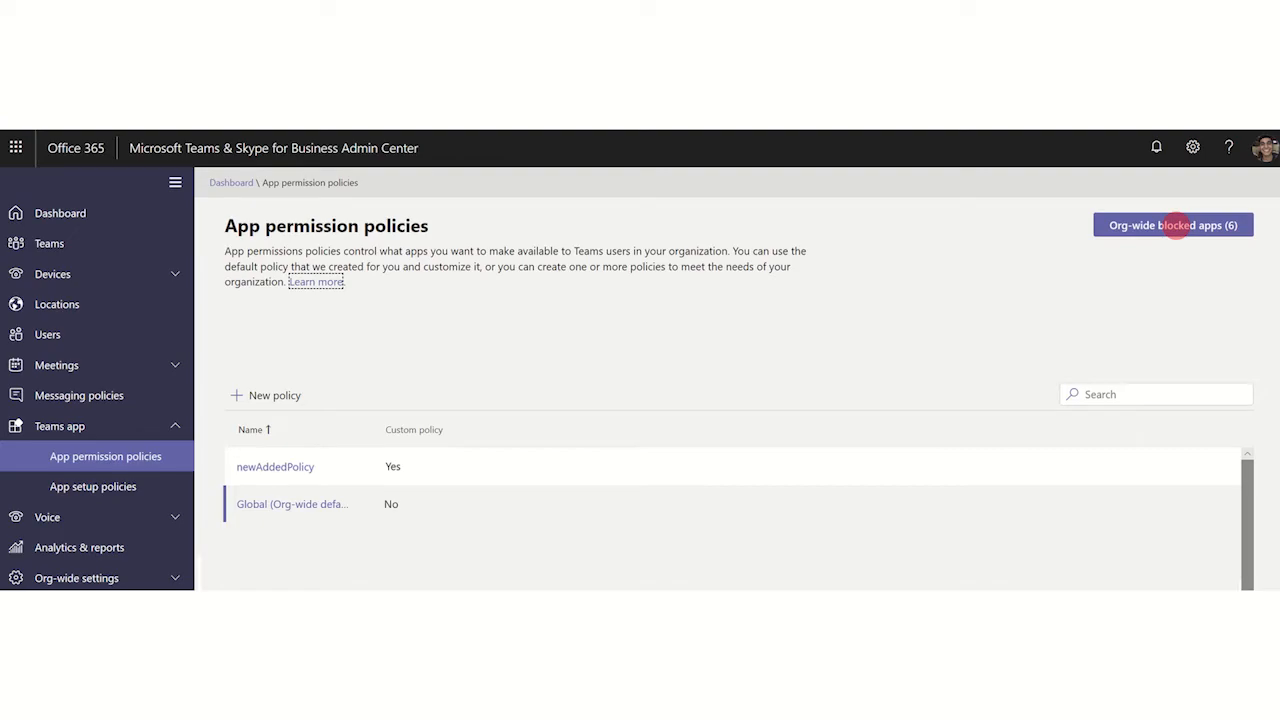
Review the six org-wide blocked apps without changes, then enter the Global default permission policy.
click(1172, 224)
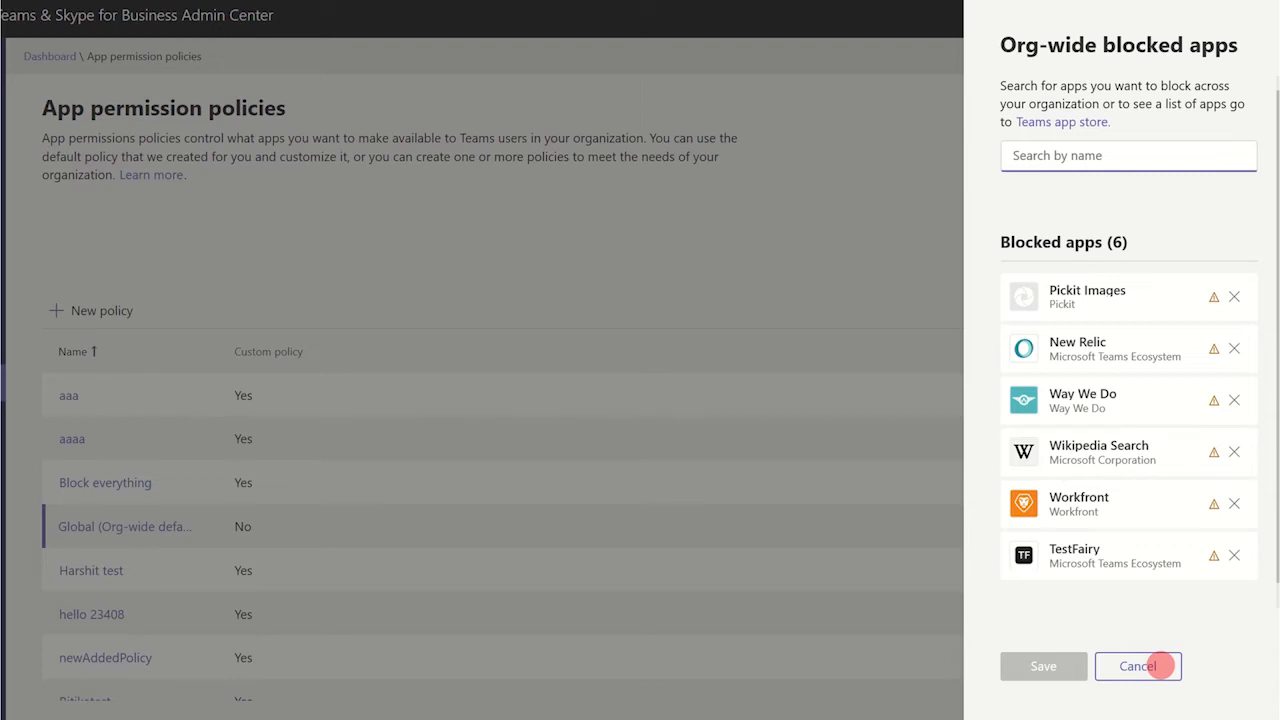
click(1138, 666)
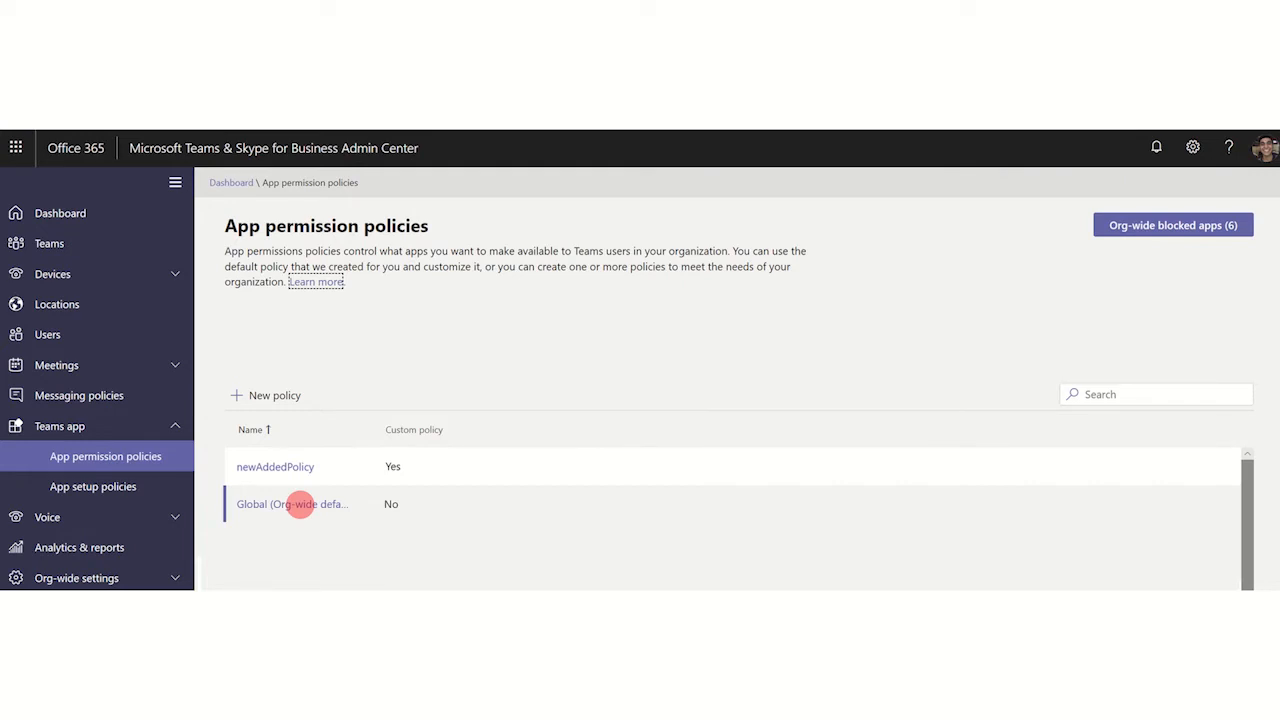
click(292, 504)
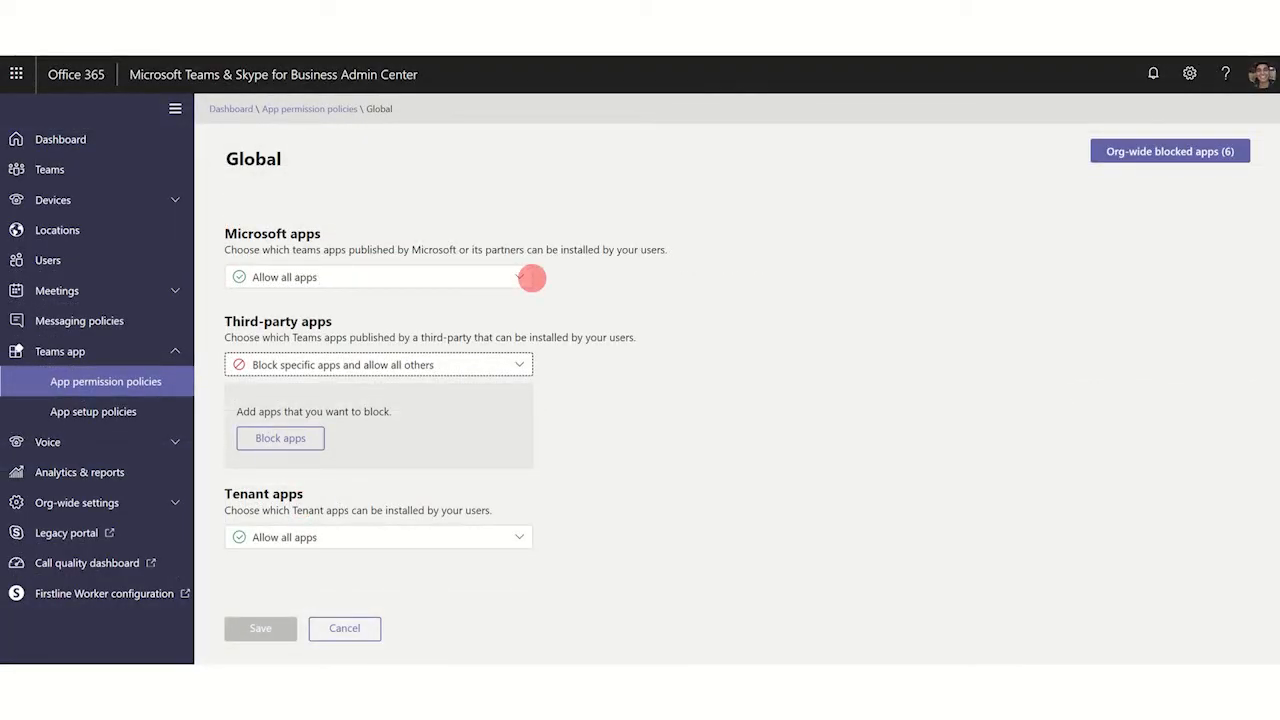
Block Trello and Bitbucket among the Global policy's third-party apps.
click(520, 276)
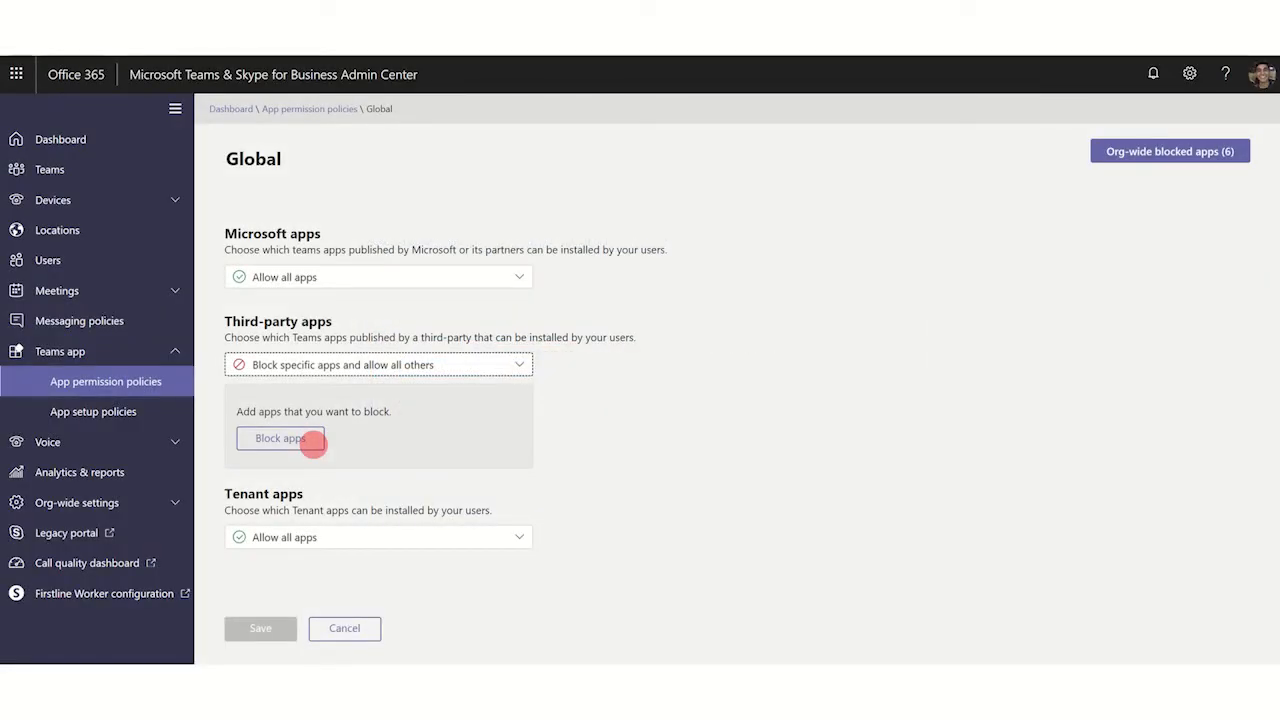
click(280, 438)
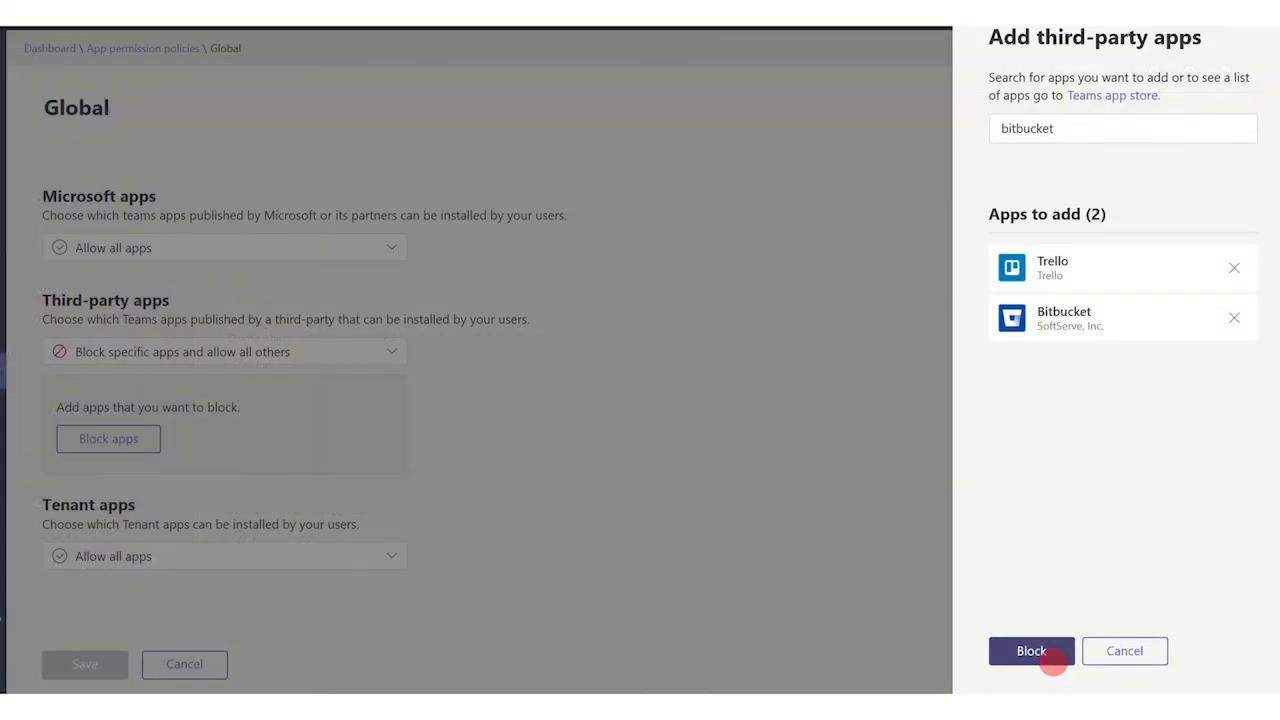
click(1032, 652)
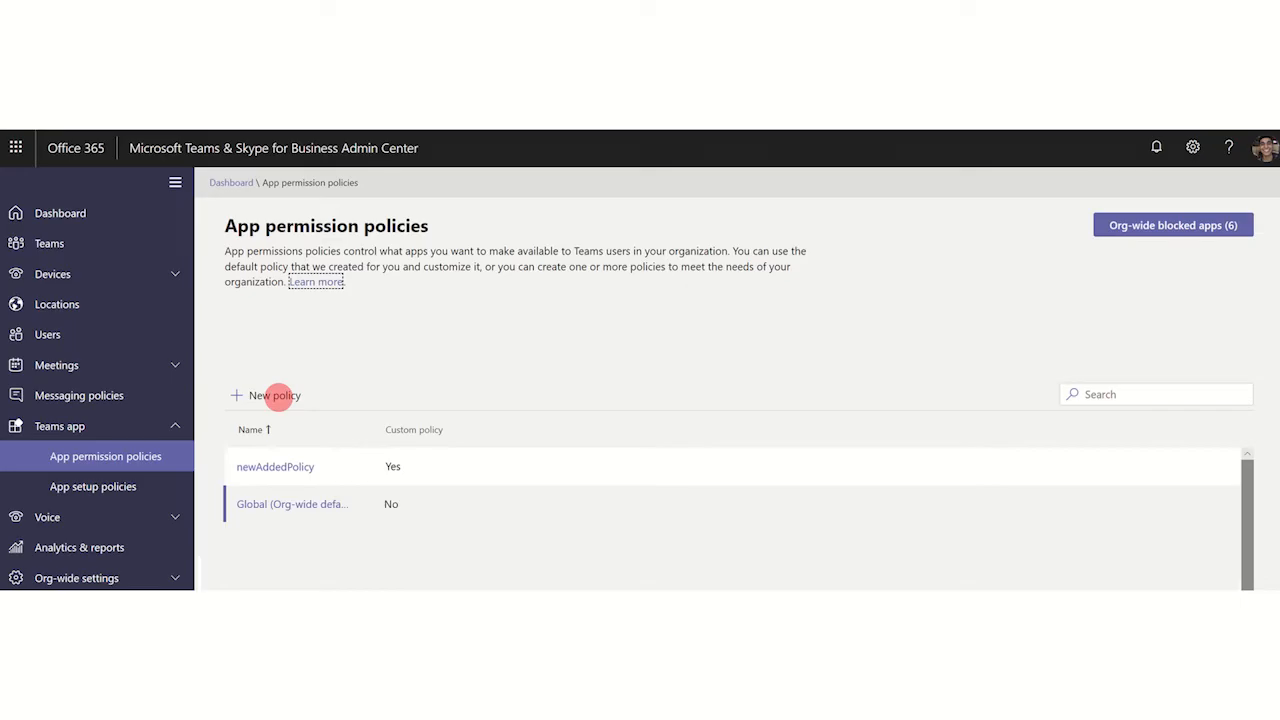
Start a new permission policy set to block specific third-party apps and allow all others.
click(276, 396)
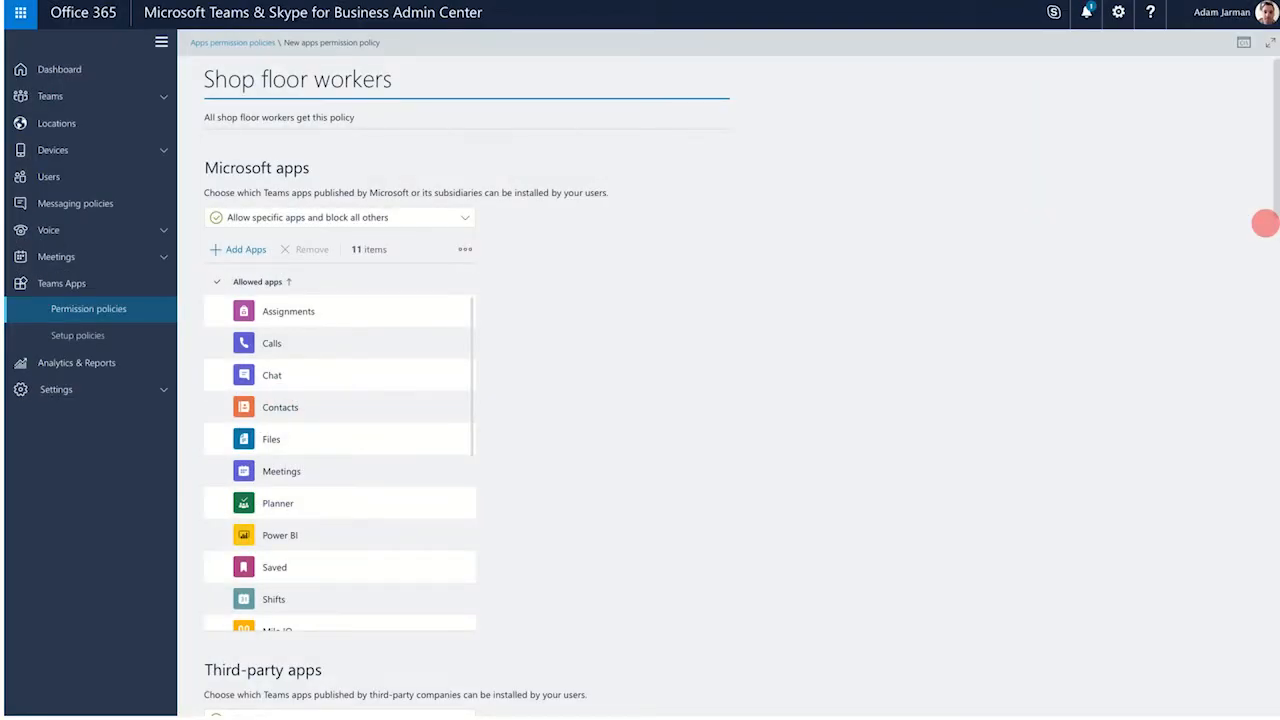
scroll(down, 3)
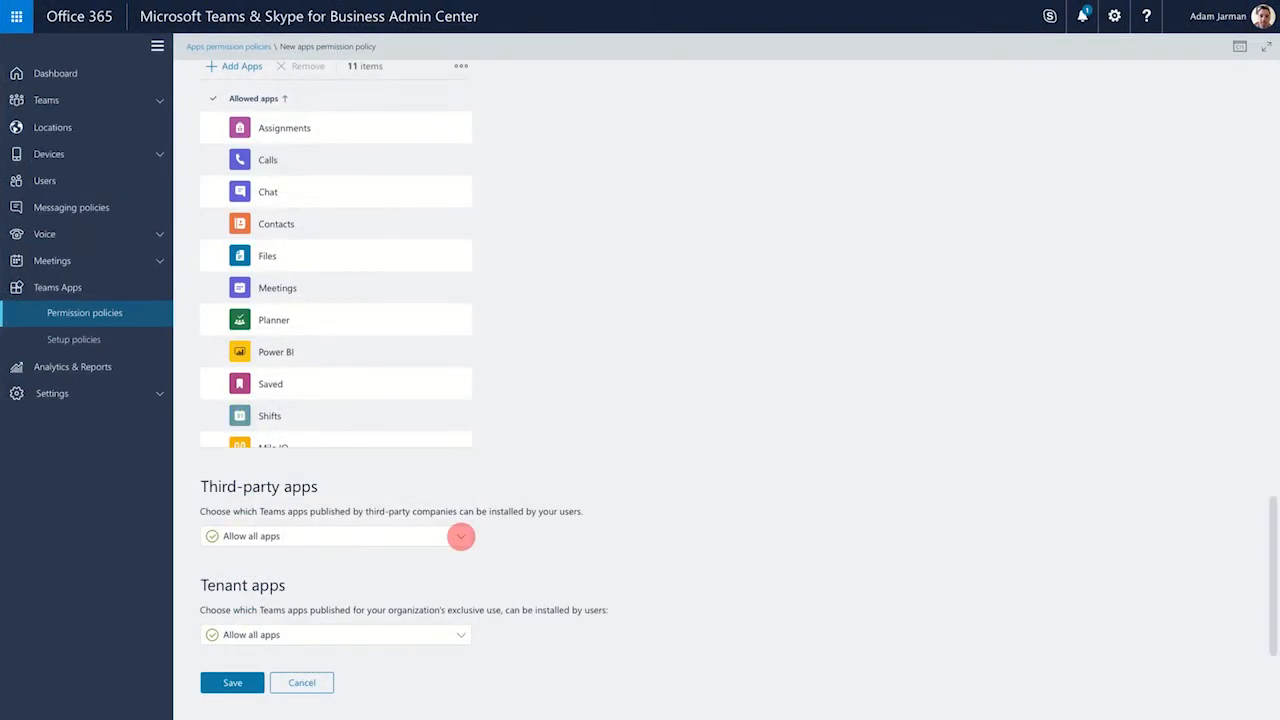
click(460, 536)
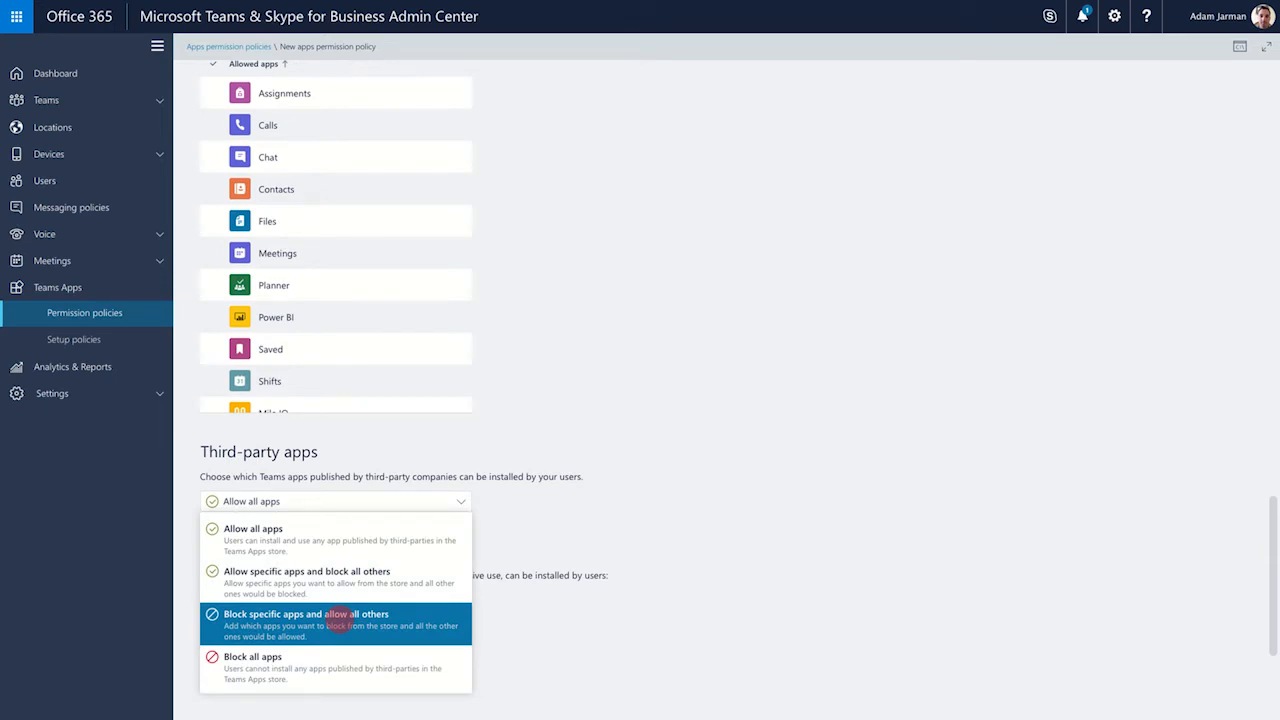
click(304, 614)
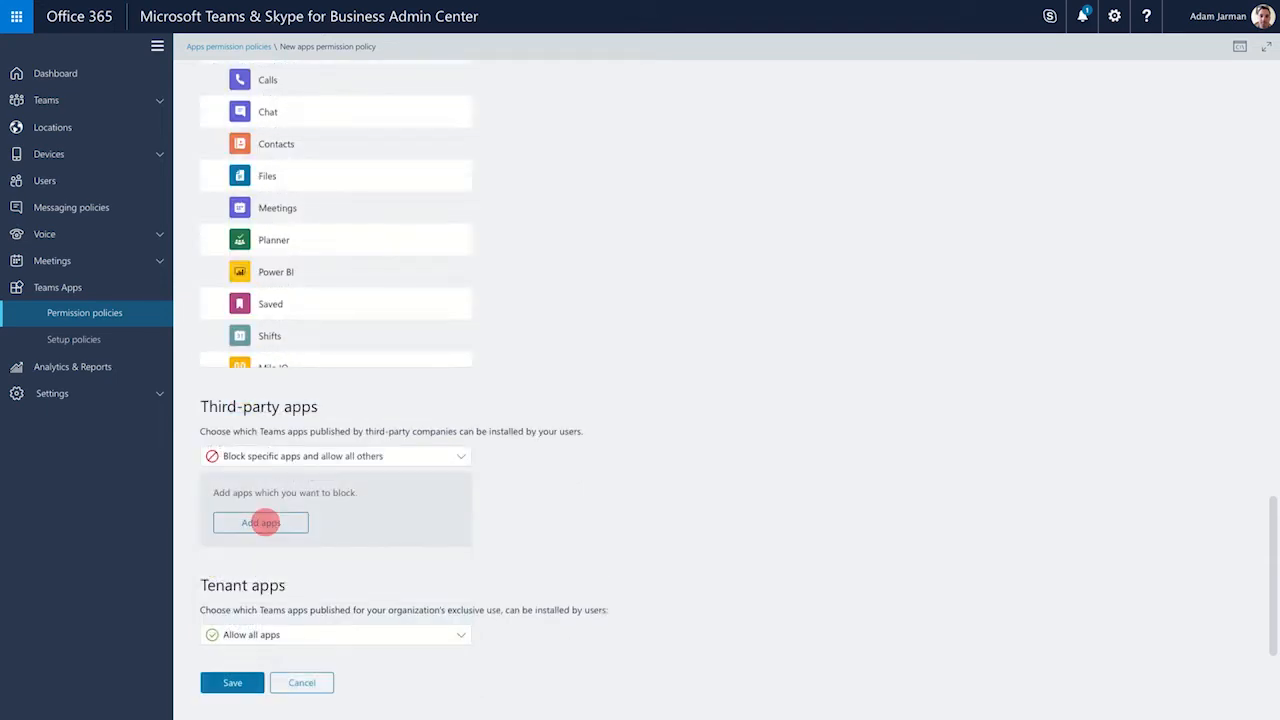
click(232, 682)
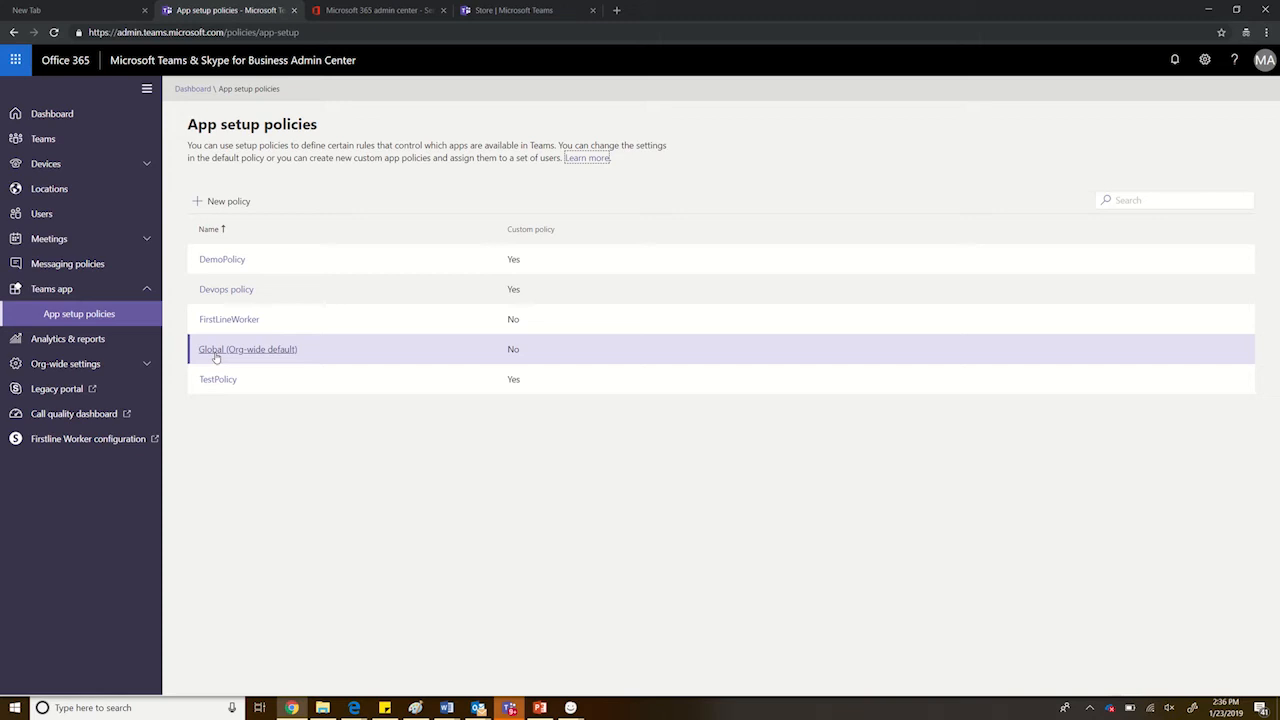
mouse_move(264, 360)
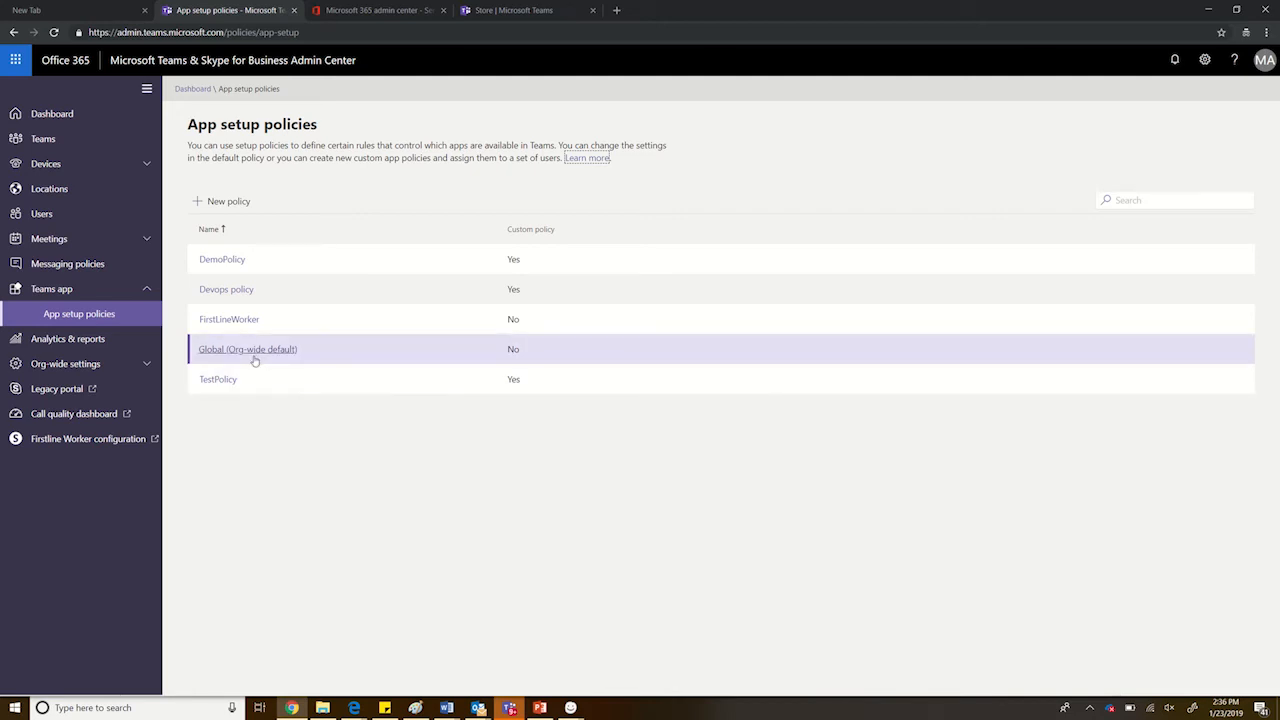
mouse_move(244, 356)
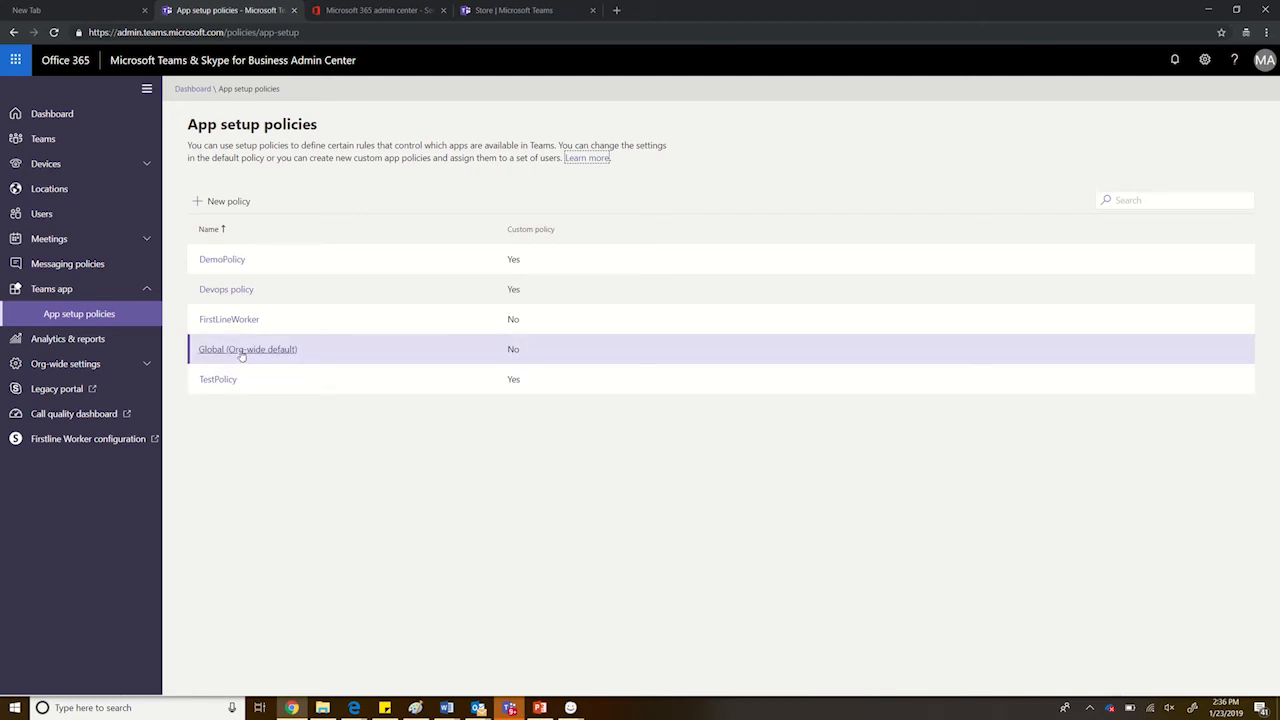
click(248, 348)
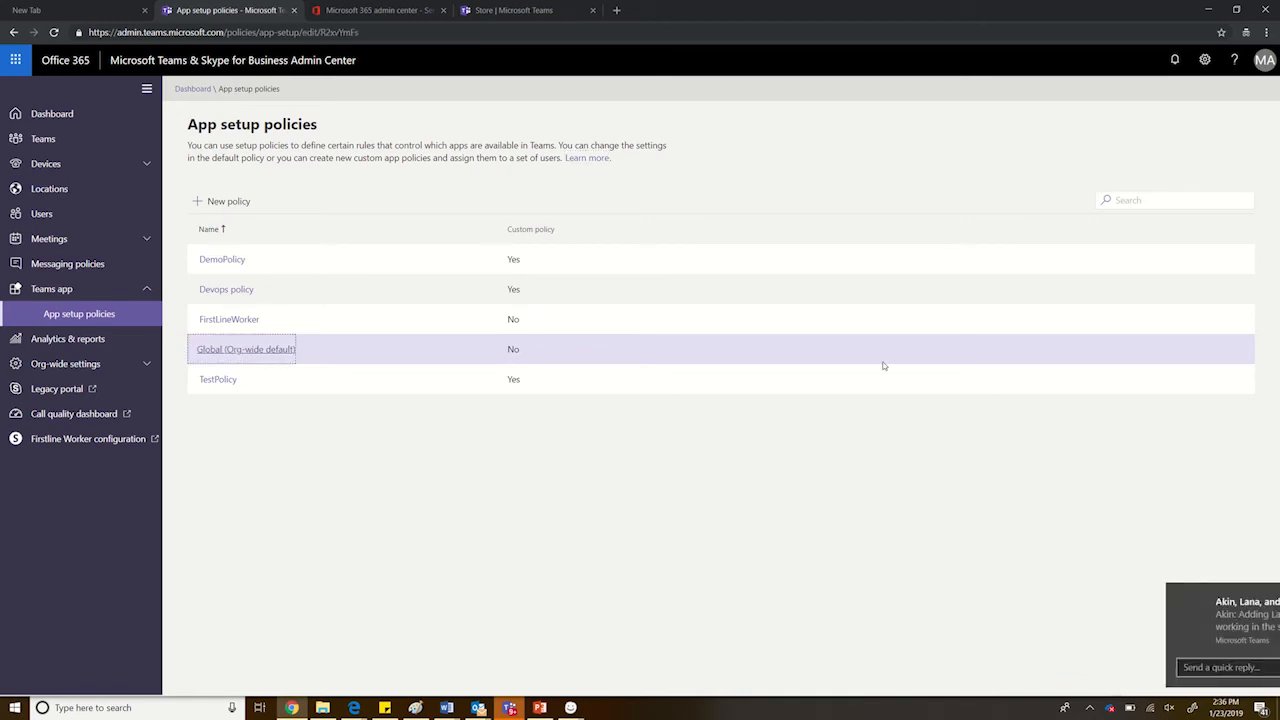
click(244, 348)
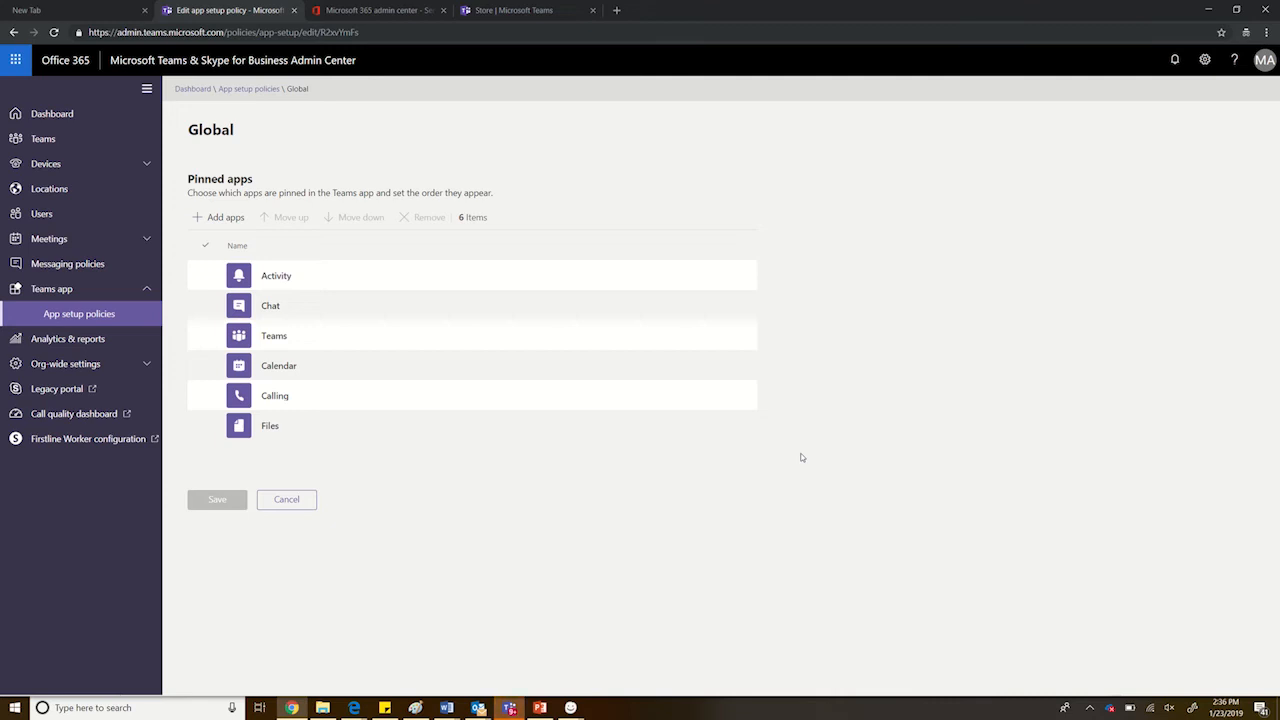
mouse_move(642, 590)
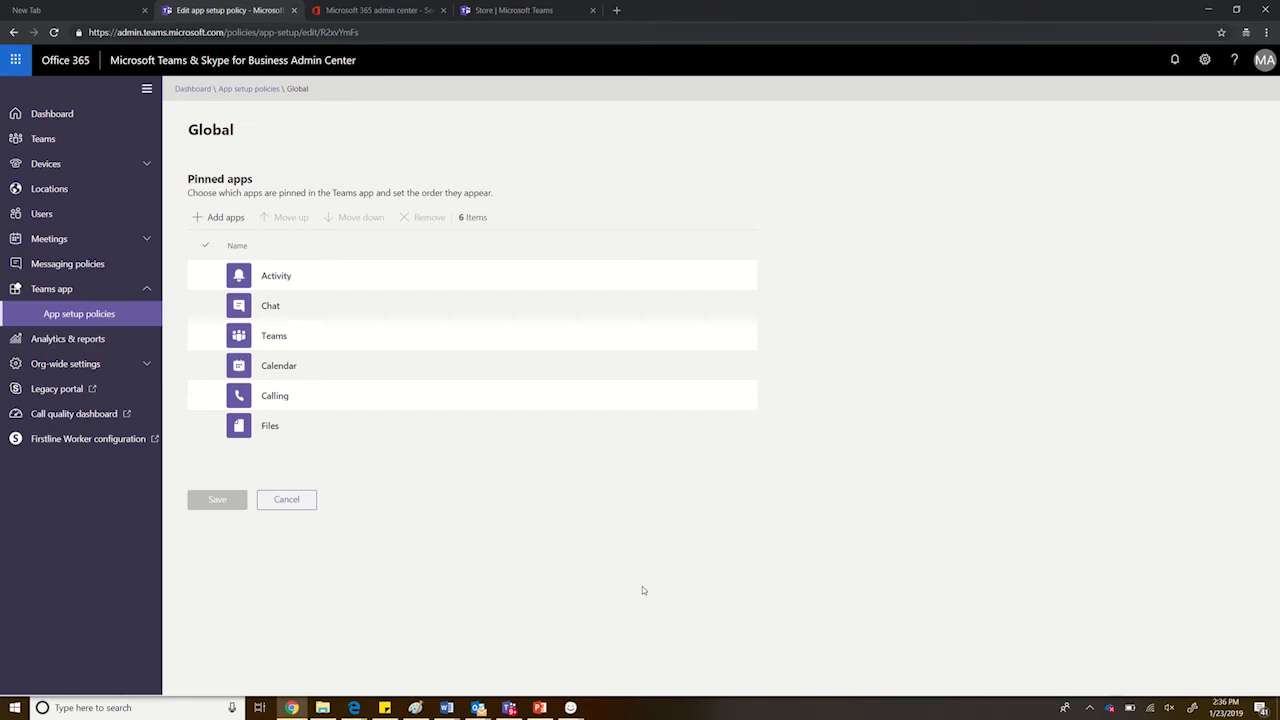
mouse_move(80, 312)
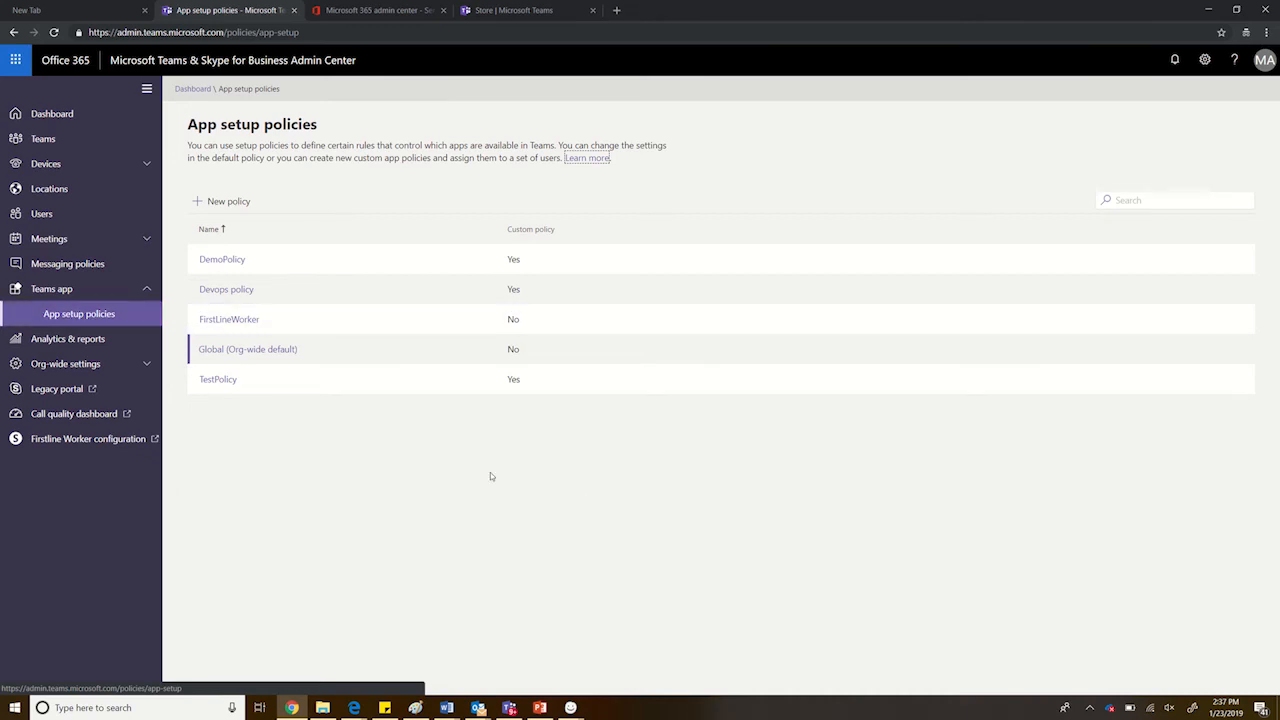
mouse_move(444, 486)
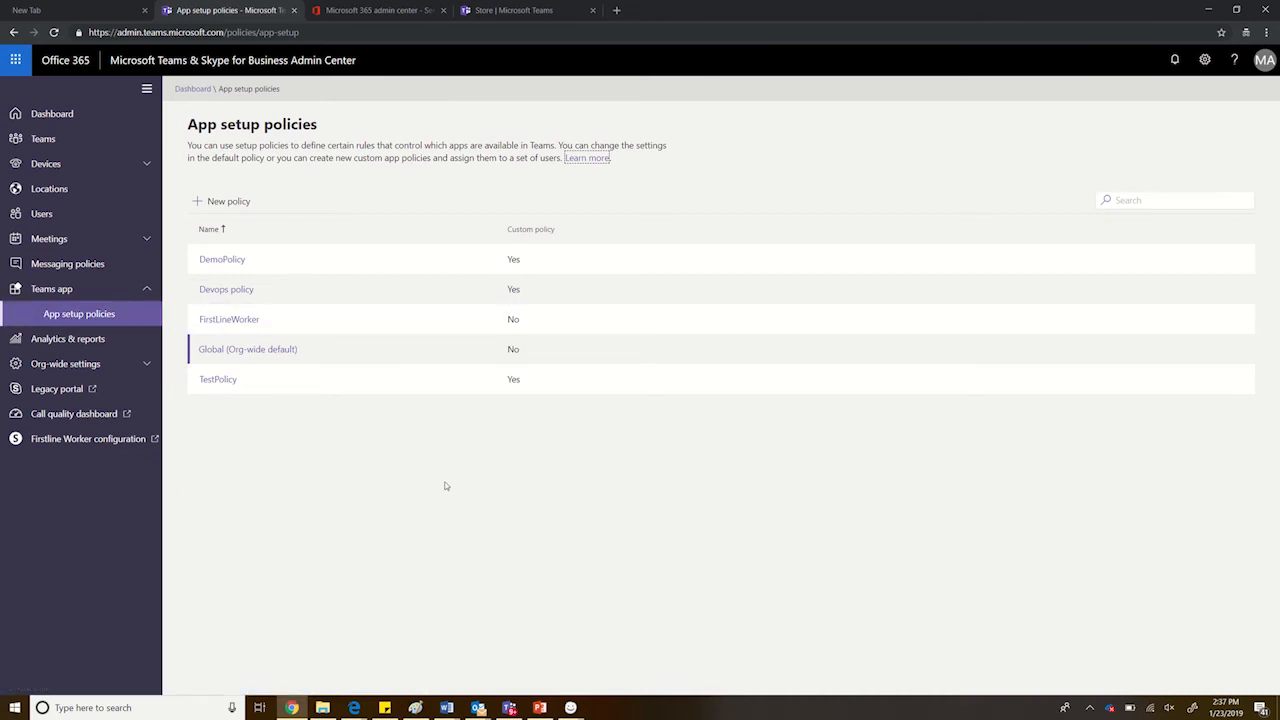
Create setup policy MyPolicy with Chat, Teams, Calendar and Files removed from pinned apps, and save it.
click(228, 200)
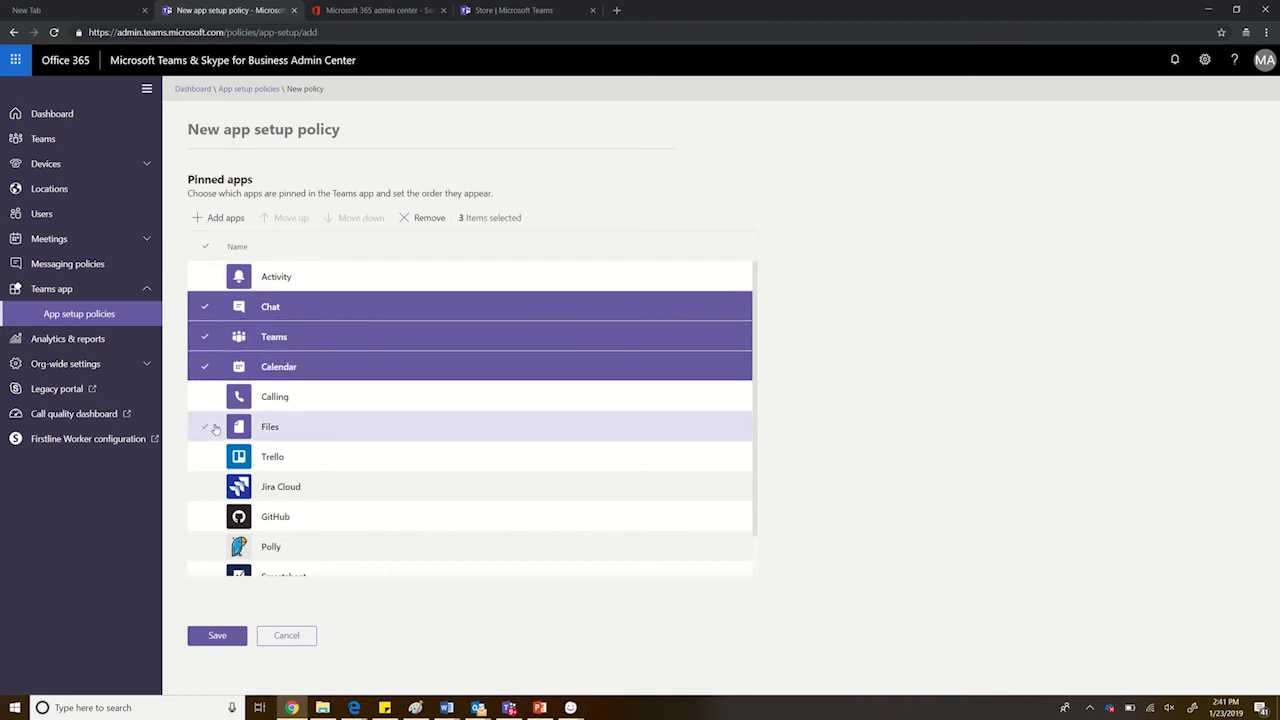
click(204, 426)
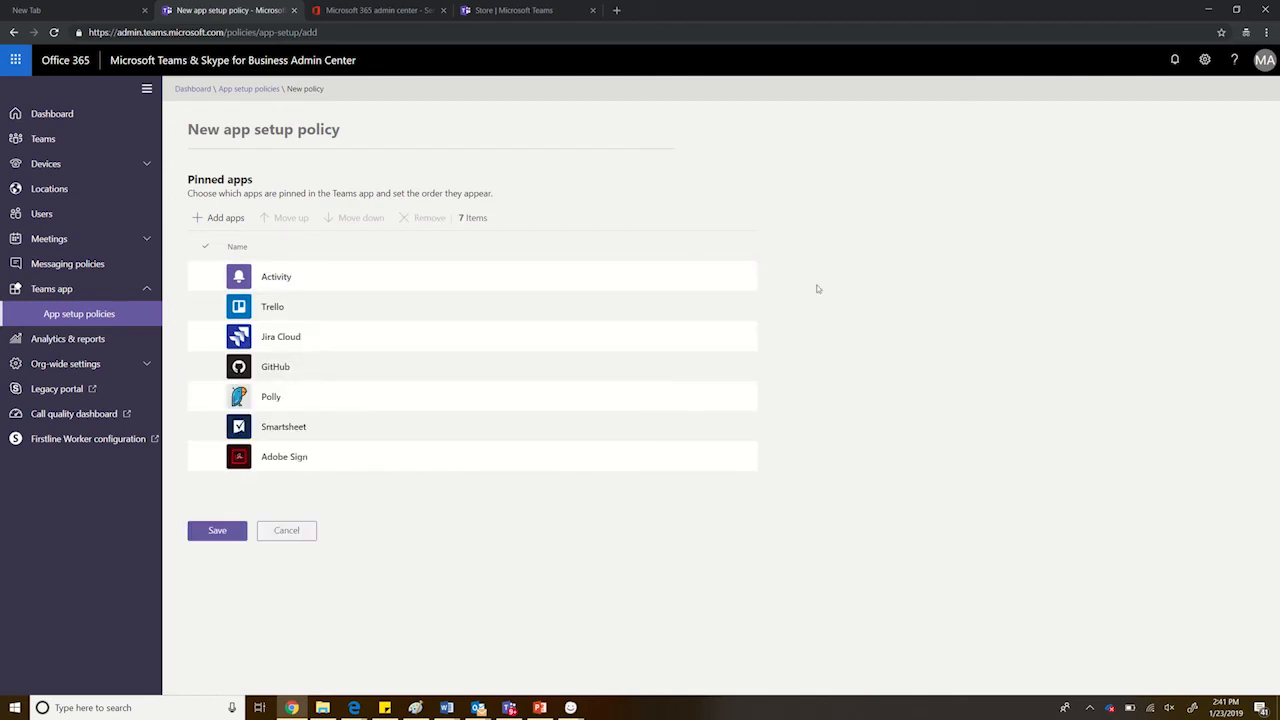
text(MyPolicy)
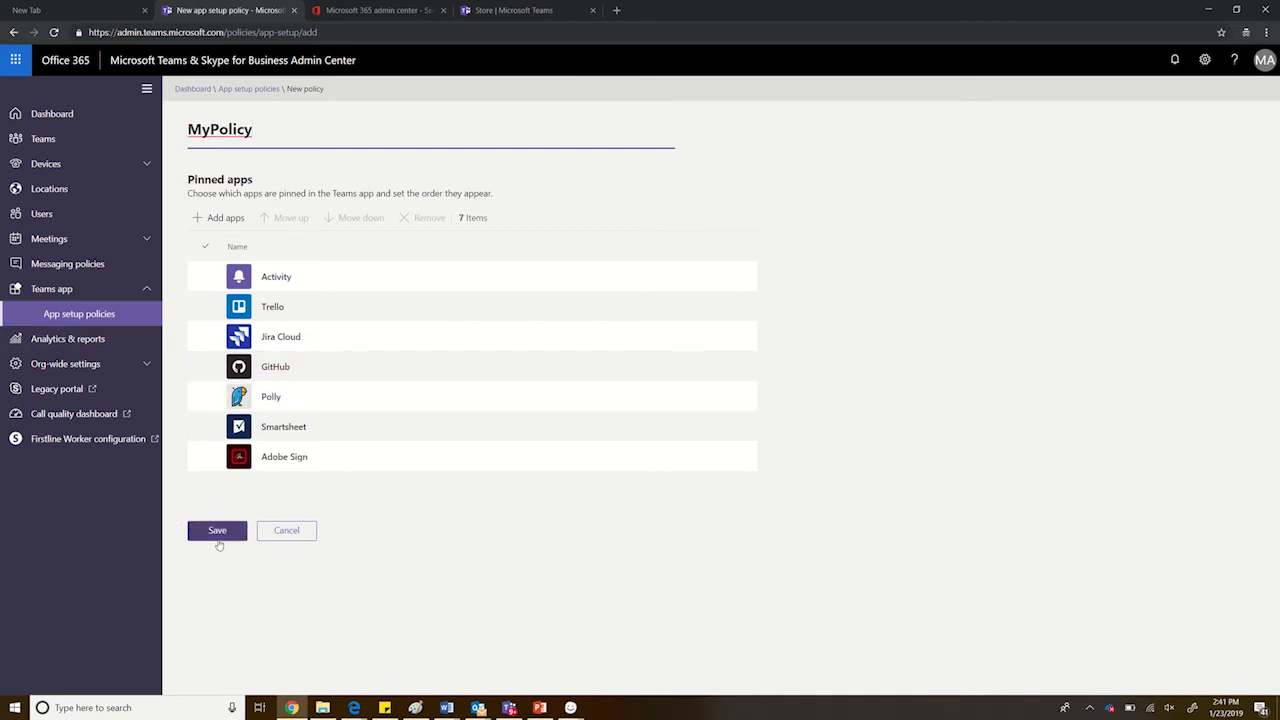
click(216, 530)
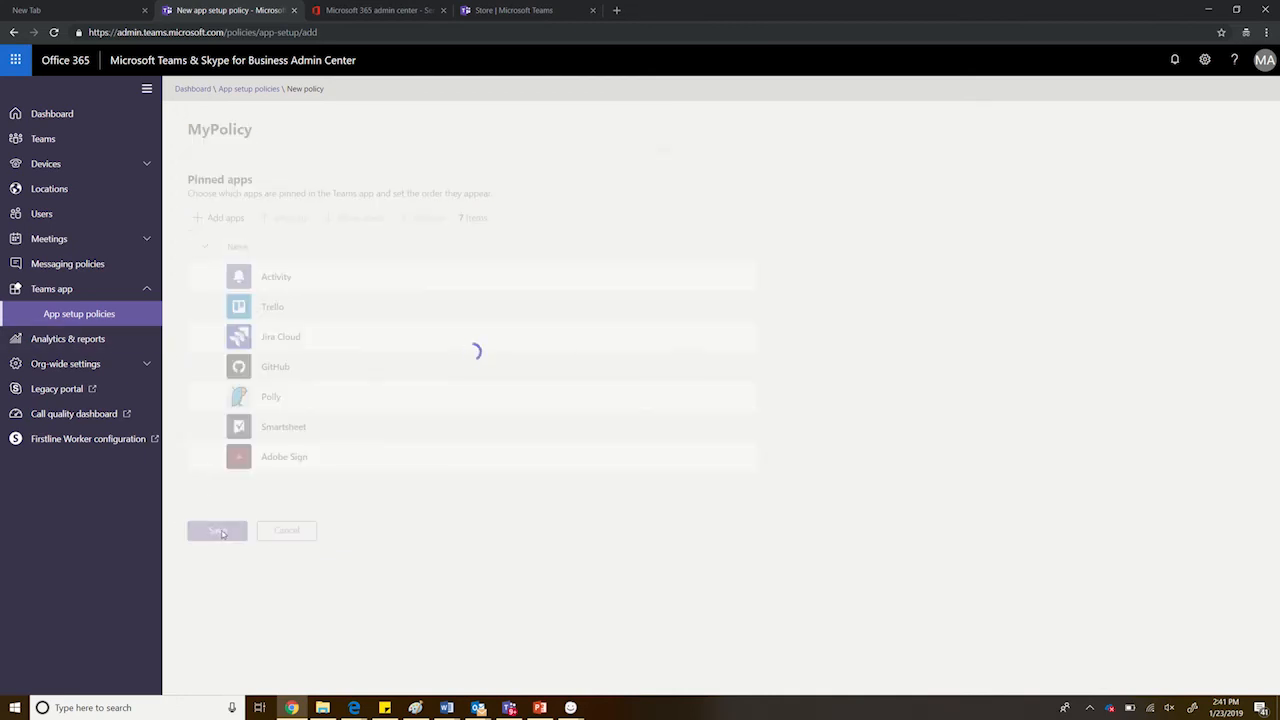
click(216, 530)
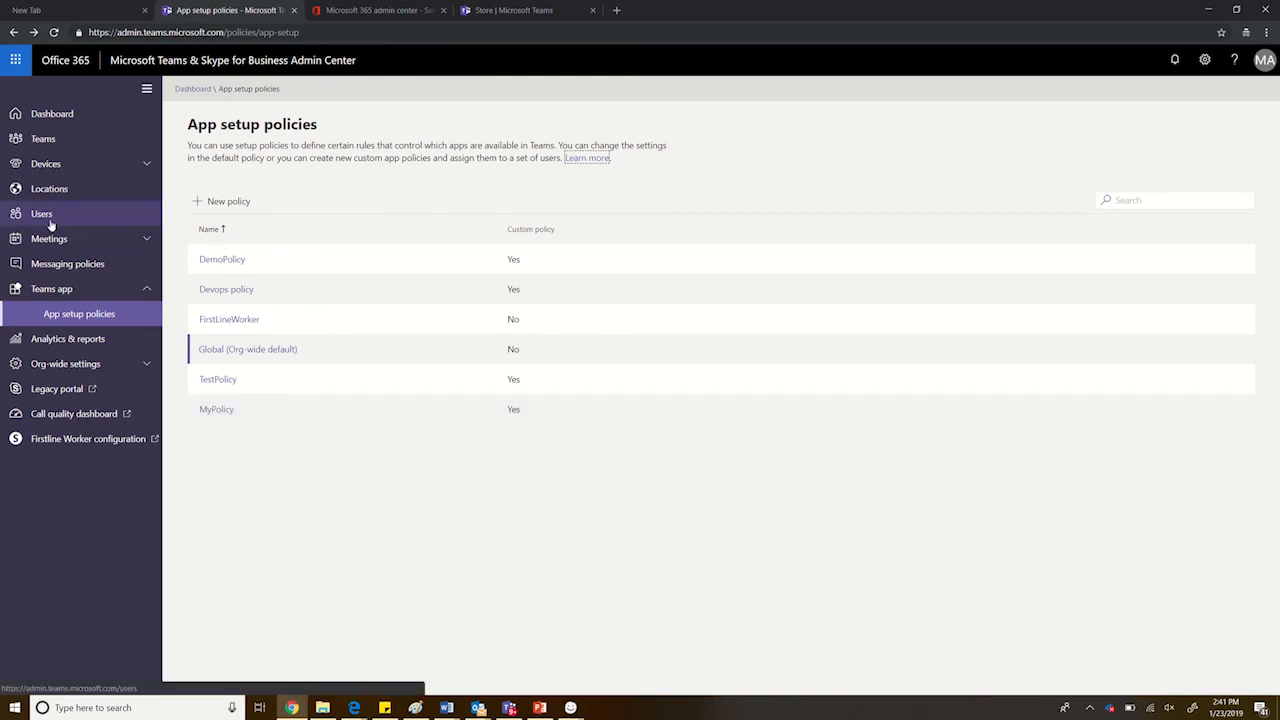
mouse_move(42, 212)
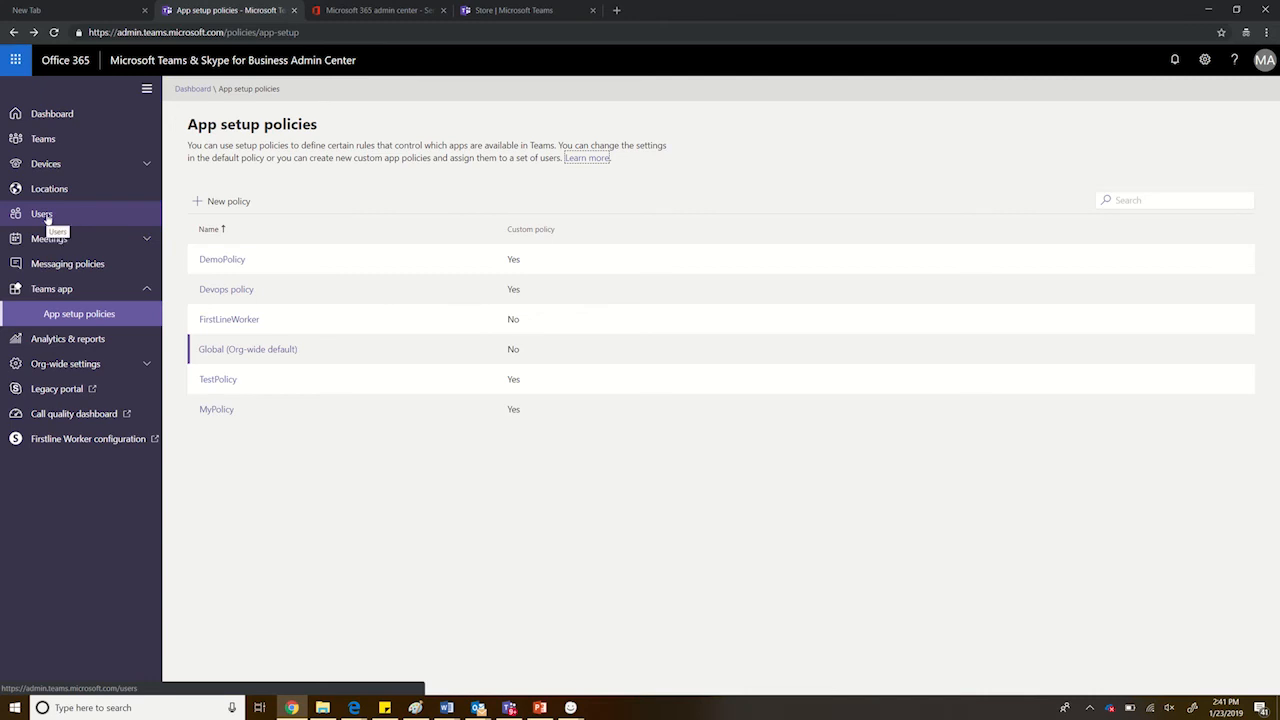
Find user 'chhav' in Users and view their profile with assigned policies.
click(42, 212)
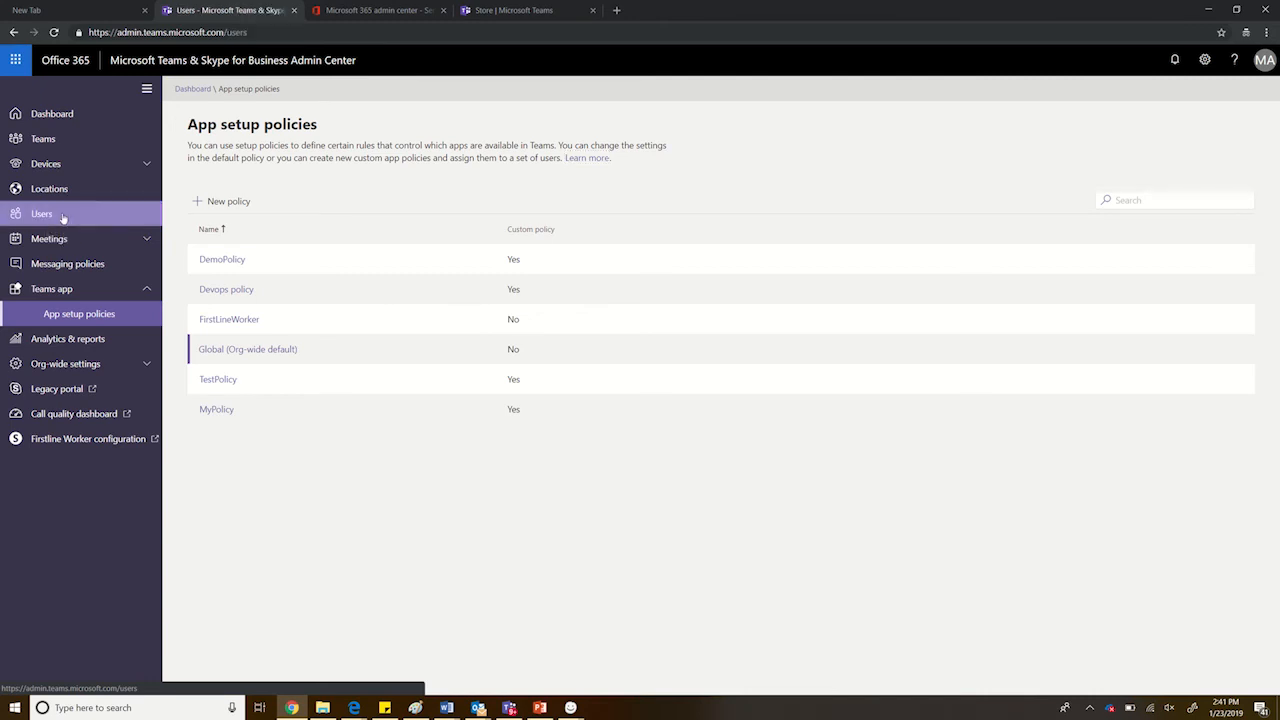
click(42, 212)
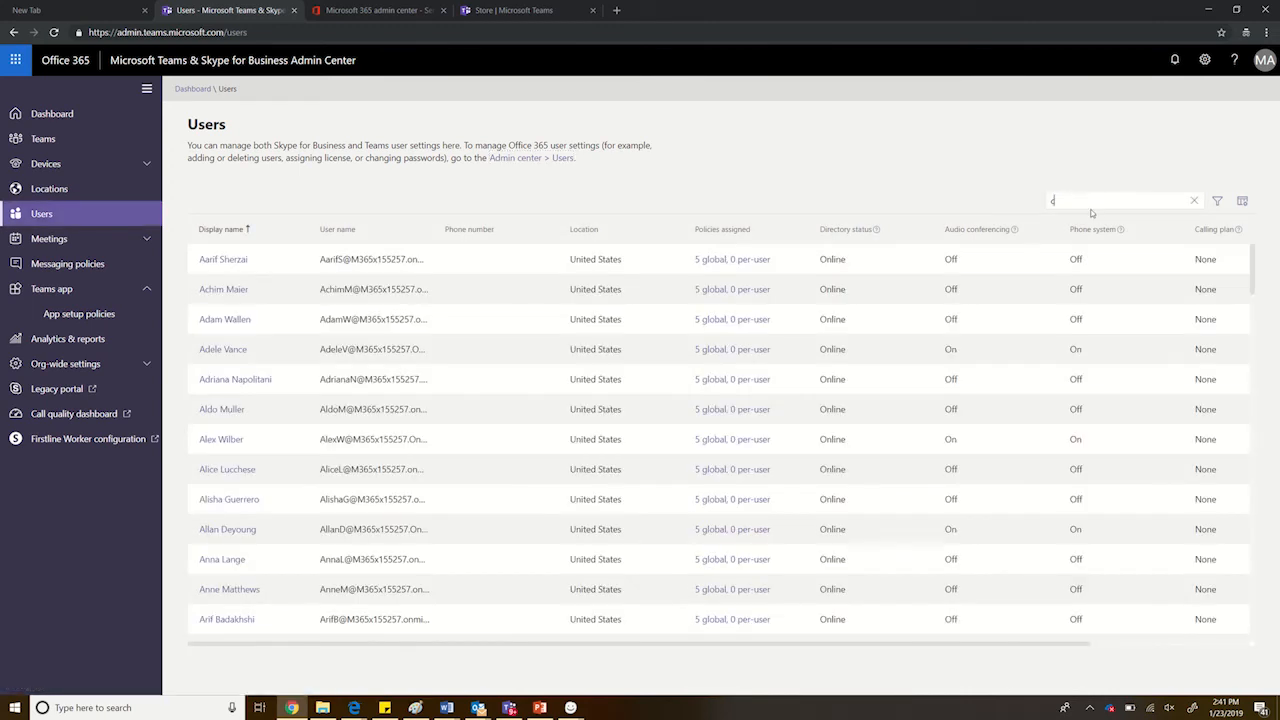
text(chhavi)
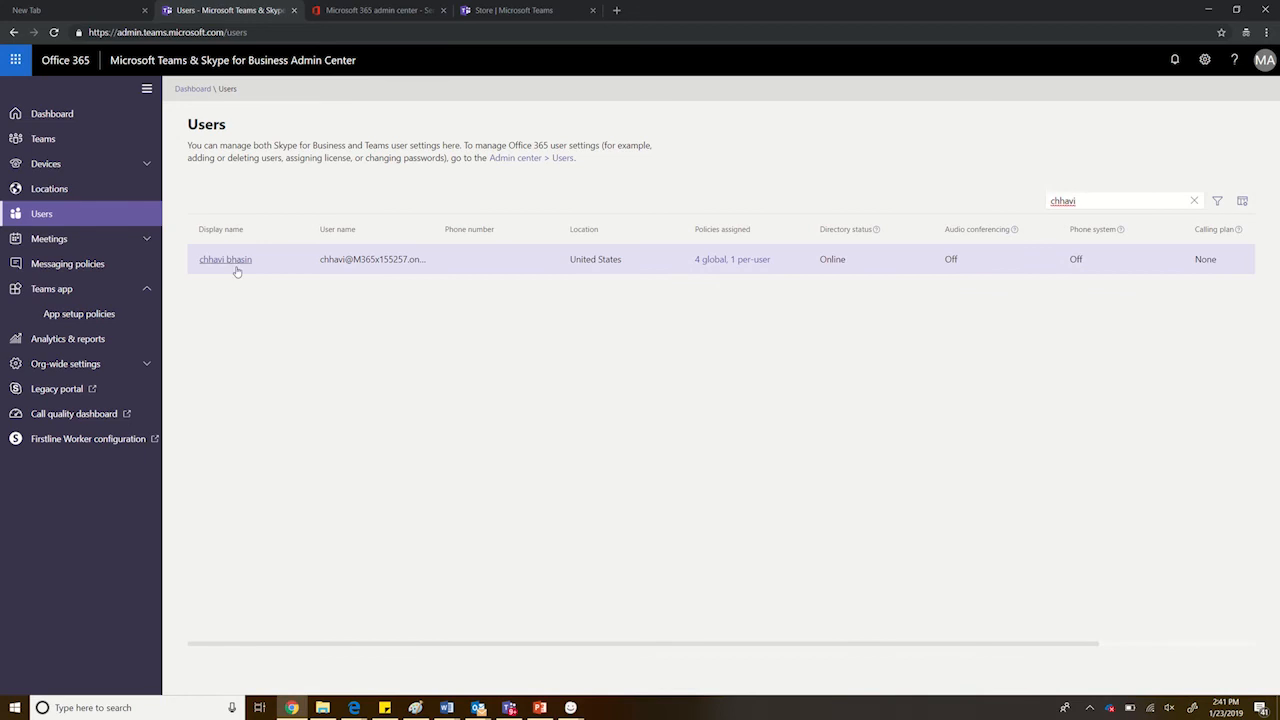
click(224, 260)
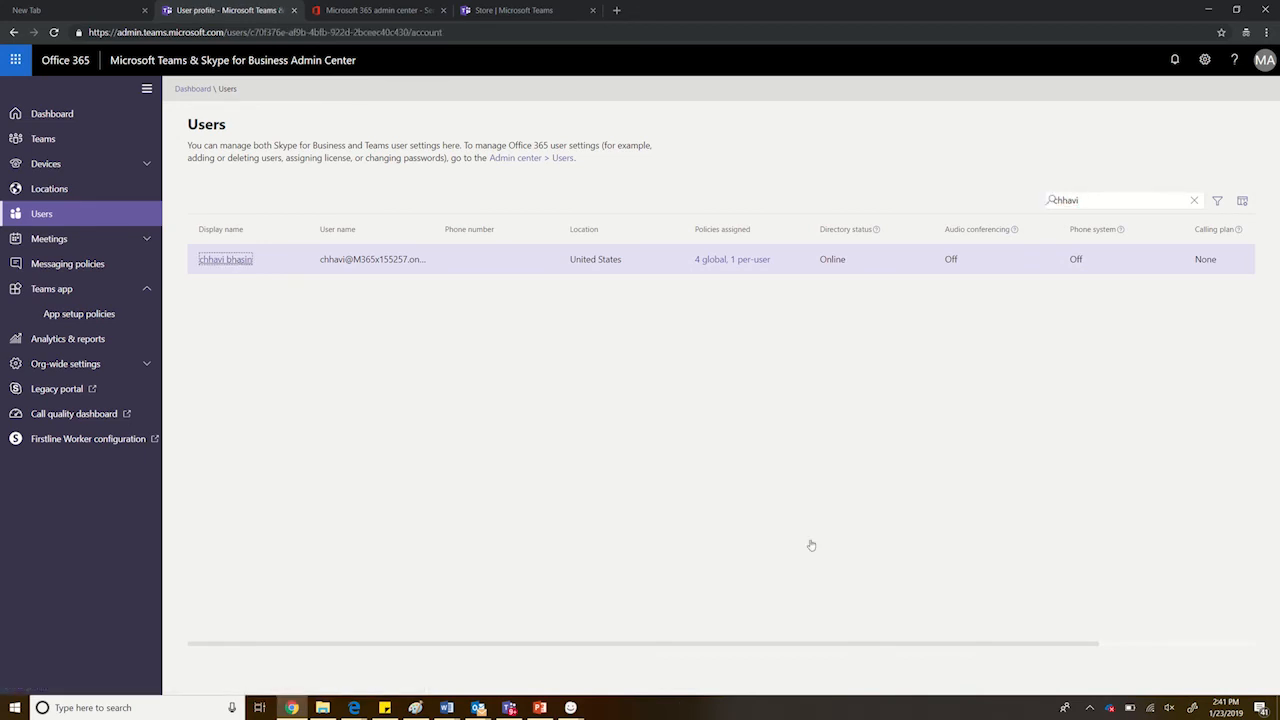
click(224, 260)
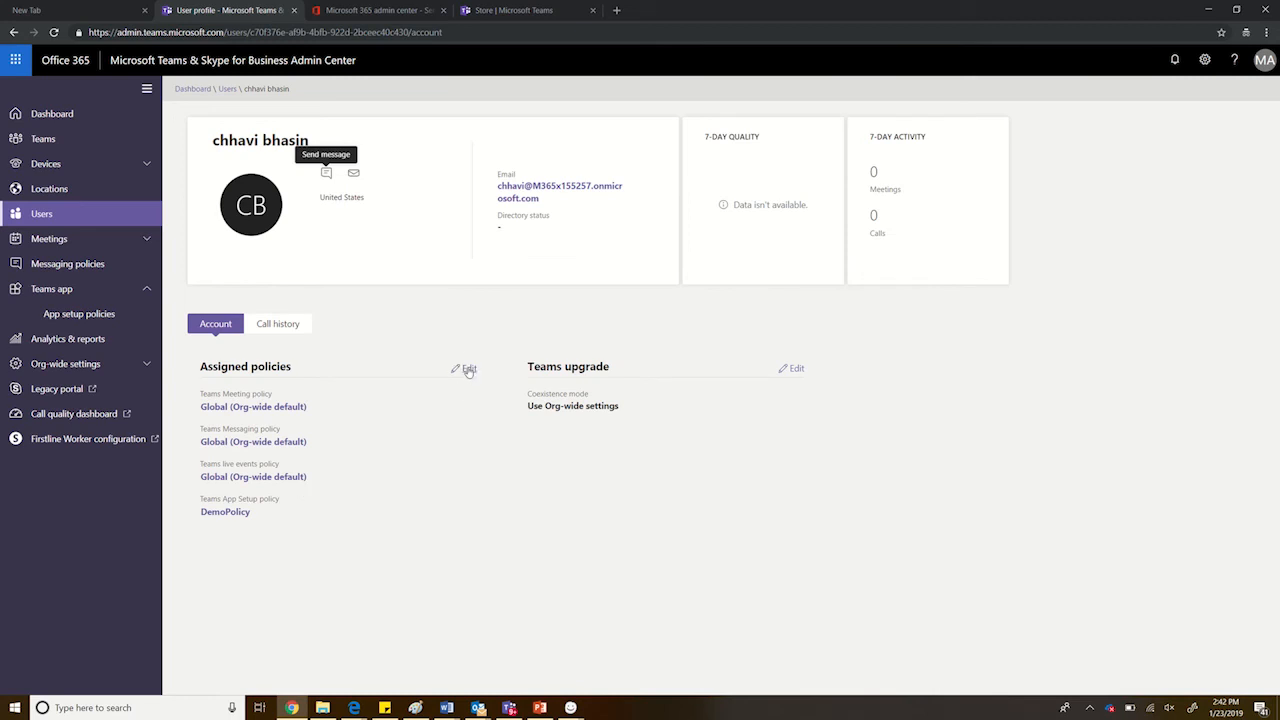
Assign MyPolicy as the user's Teams App Setup policy and save.
click(464, 368)
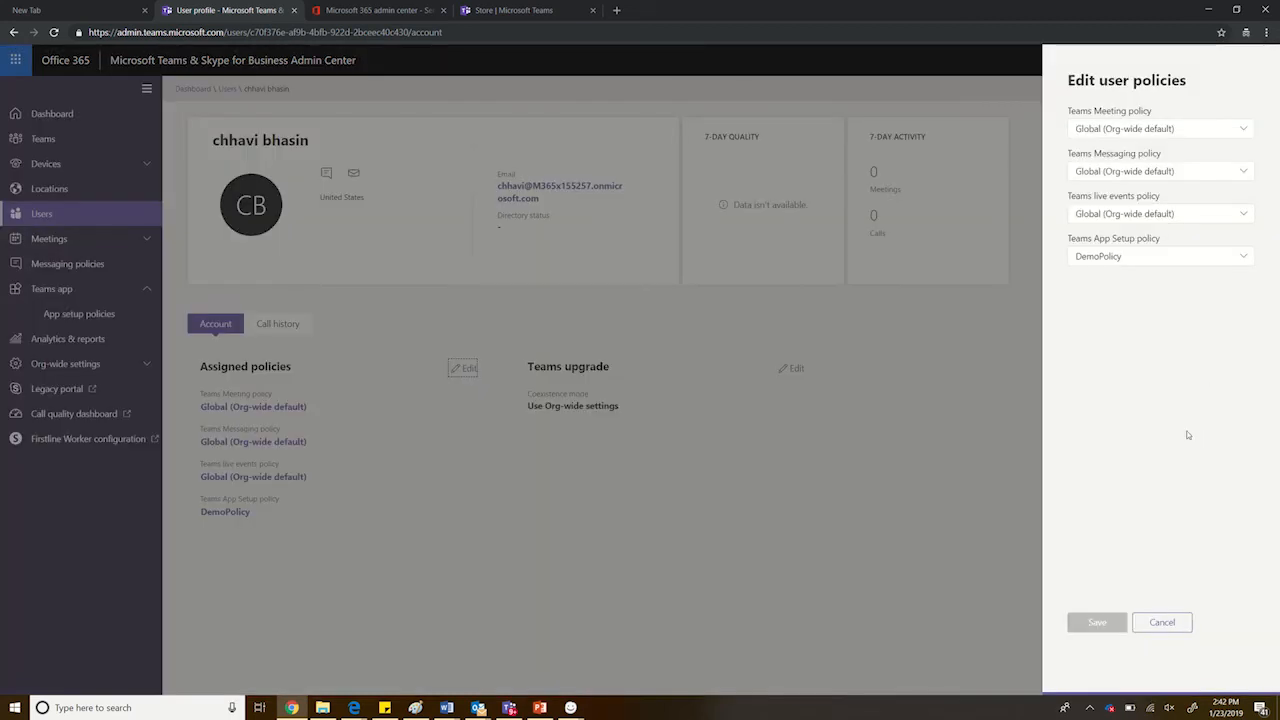
click(1160, 256)
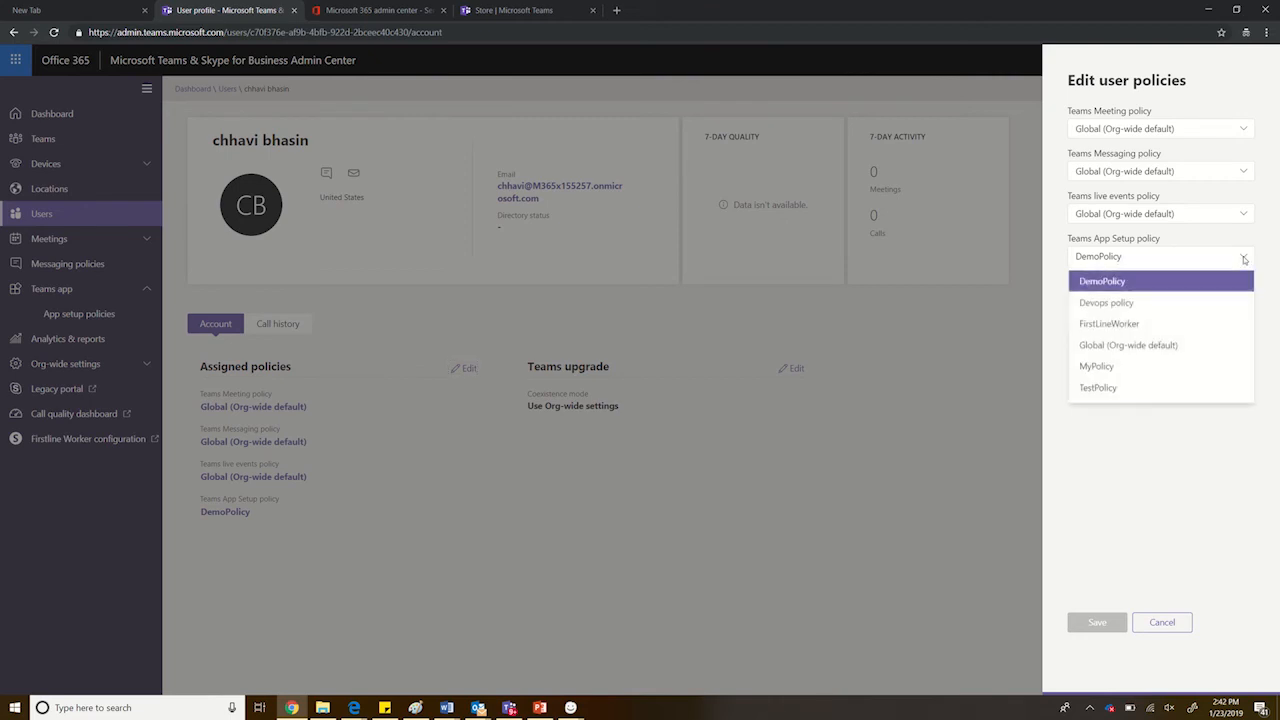
mouse_move(1096, 368)
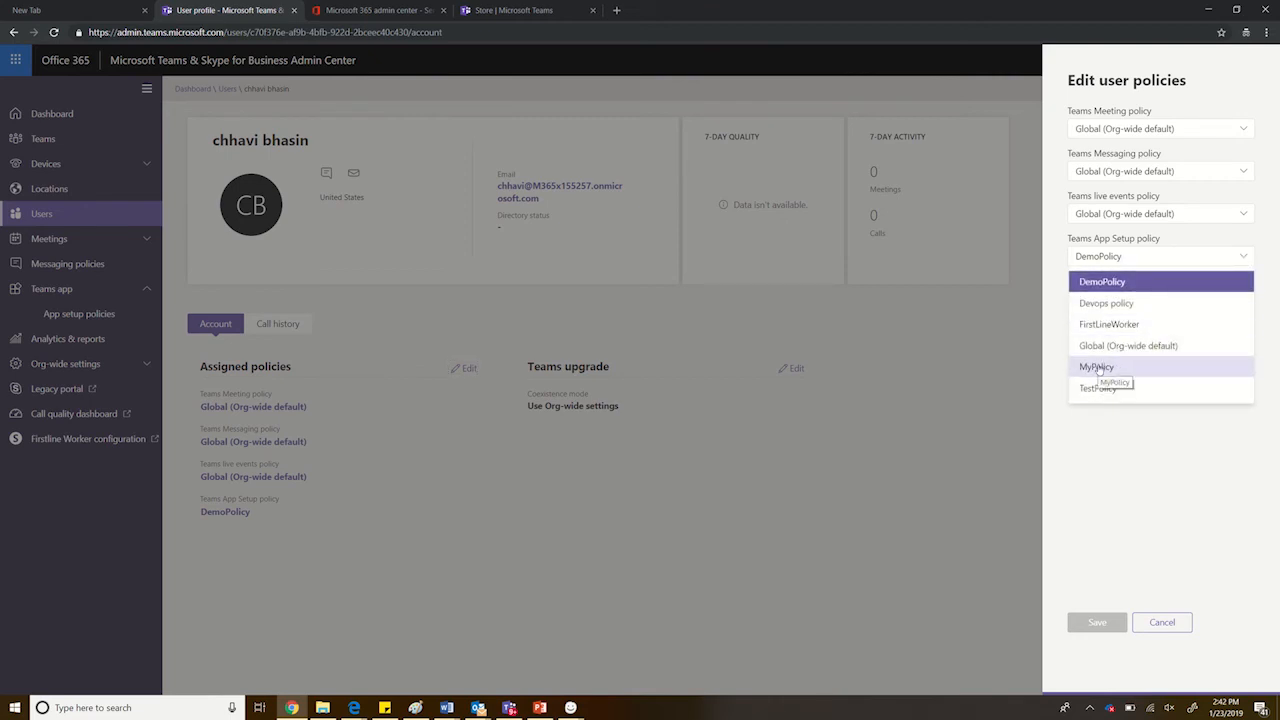
click(1096, 368)
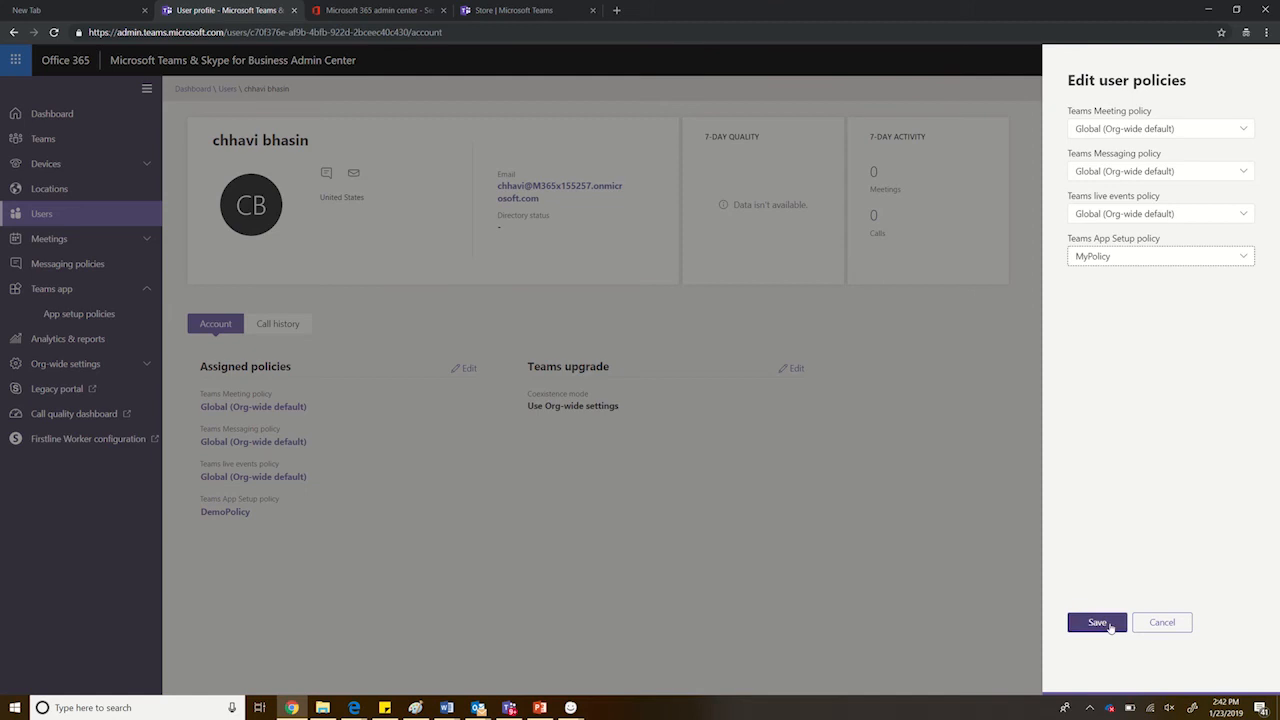
click(1096, 622)
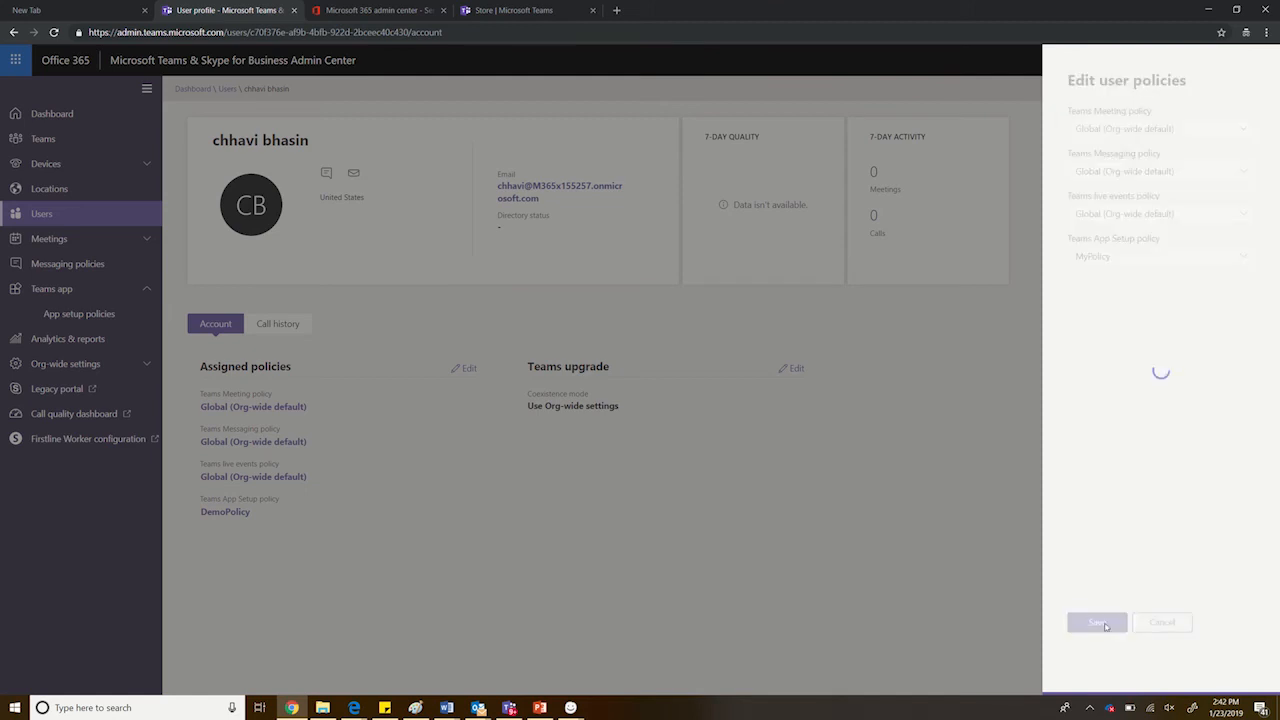
click(1096, 622)
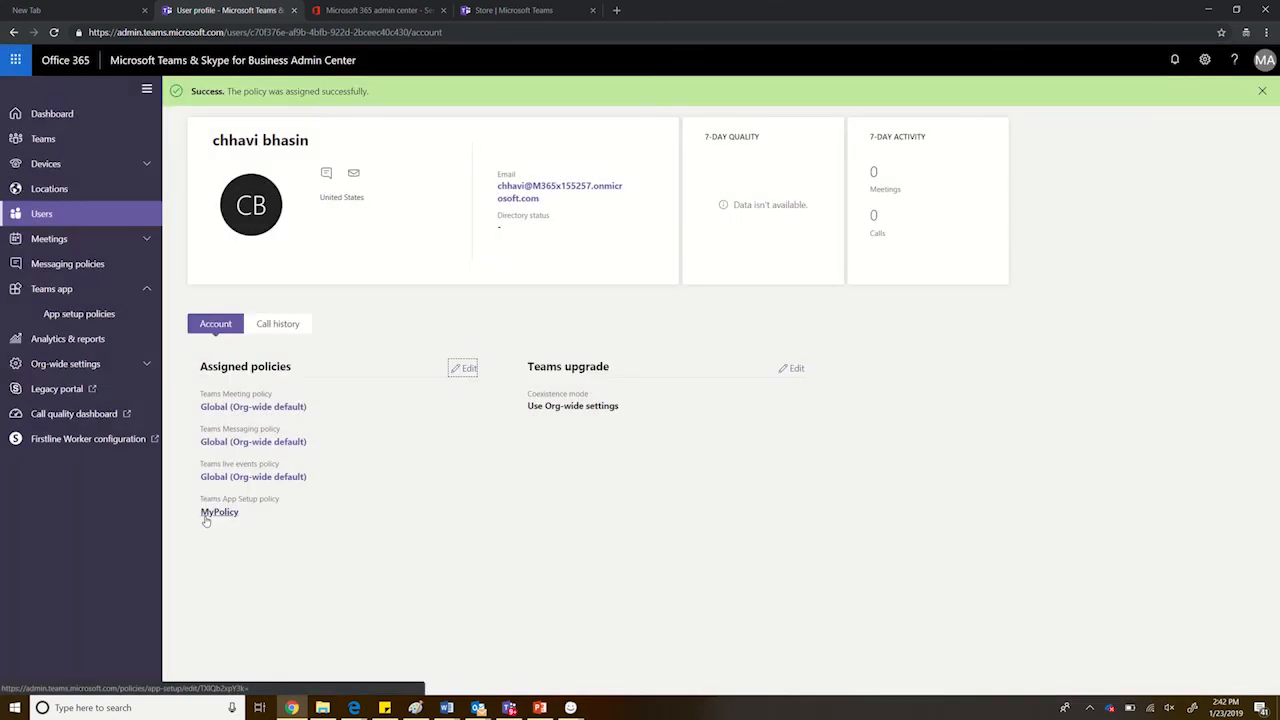
click(1262, 90)
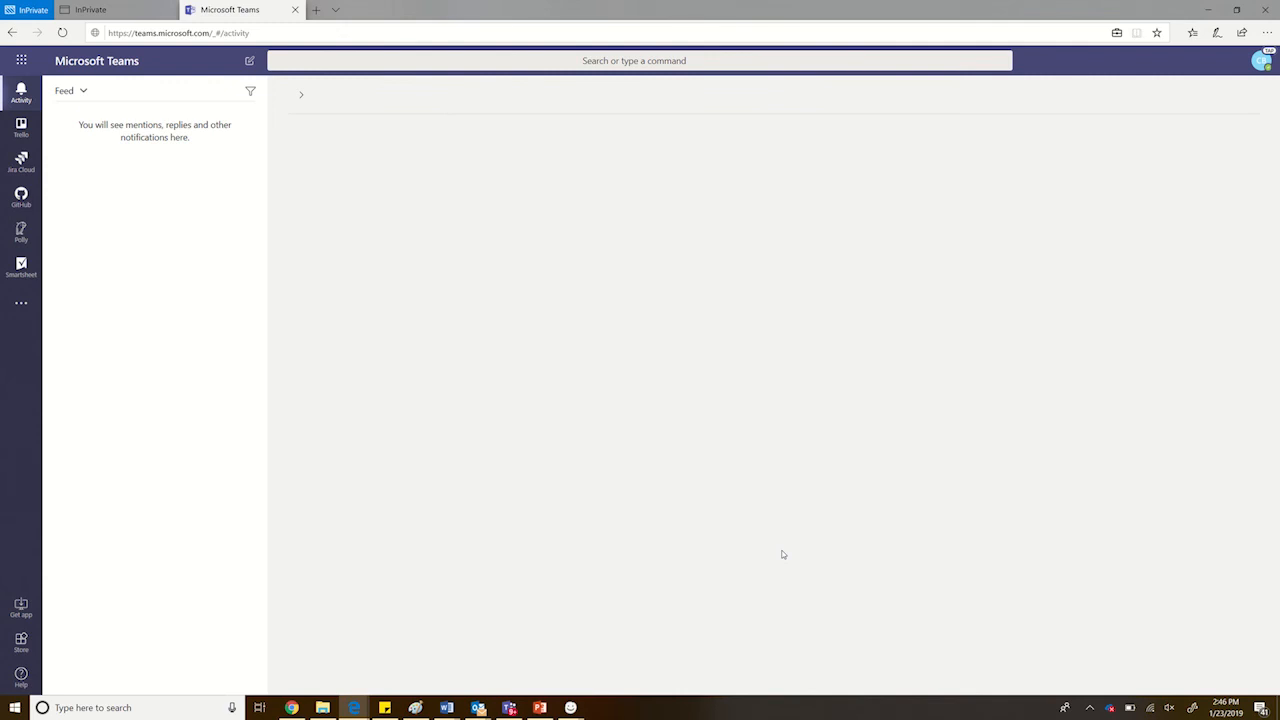
mouse_move(20, 92)
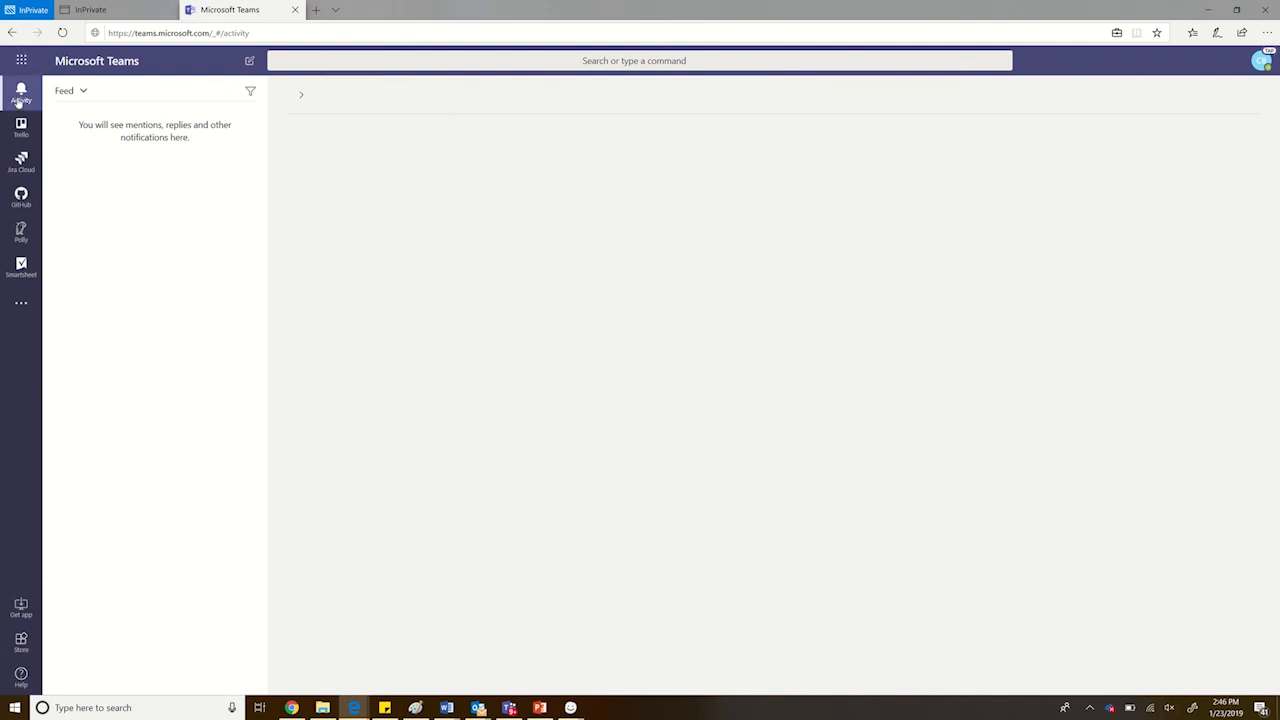
mouse_move(16, 340)
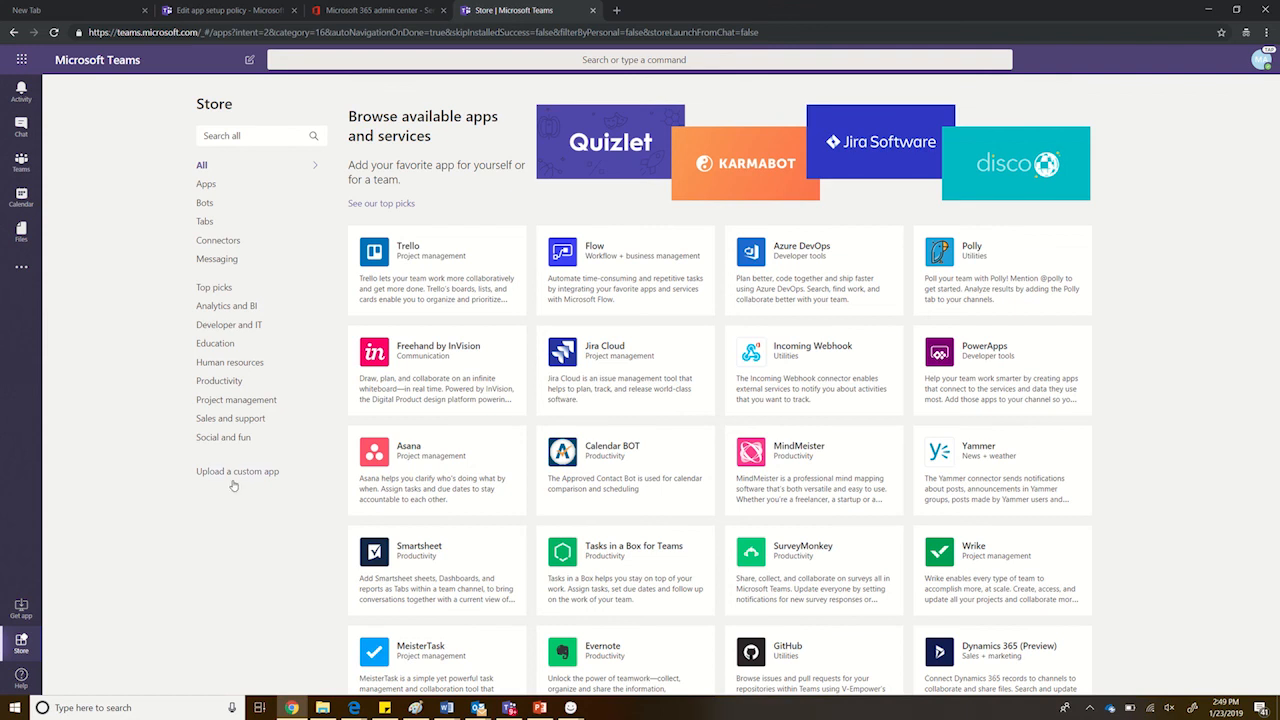
mouse_move(104, 620)
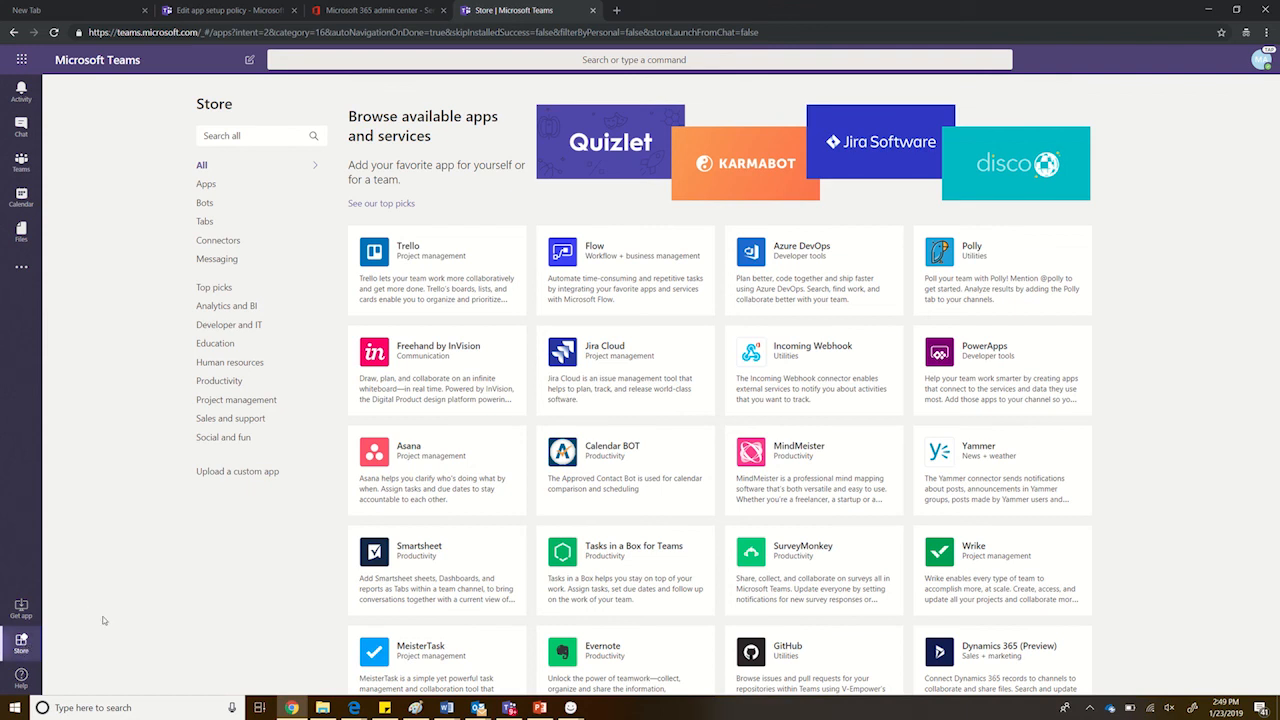
mouse_move(236, 472)
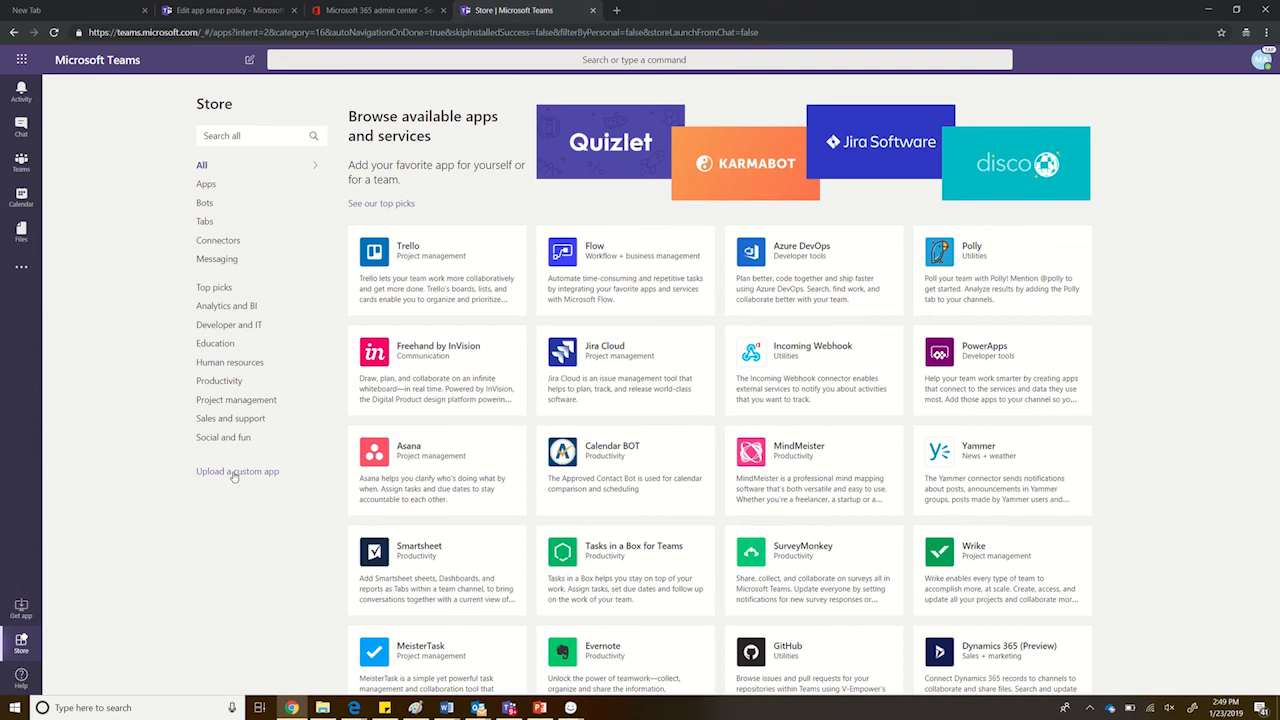
Choose 'Upload a custom app' in the Store to reveal the Upload for Contoso option.
click(236, 472)
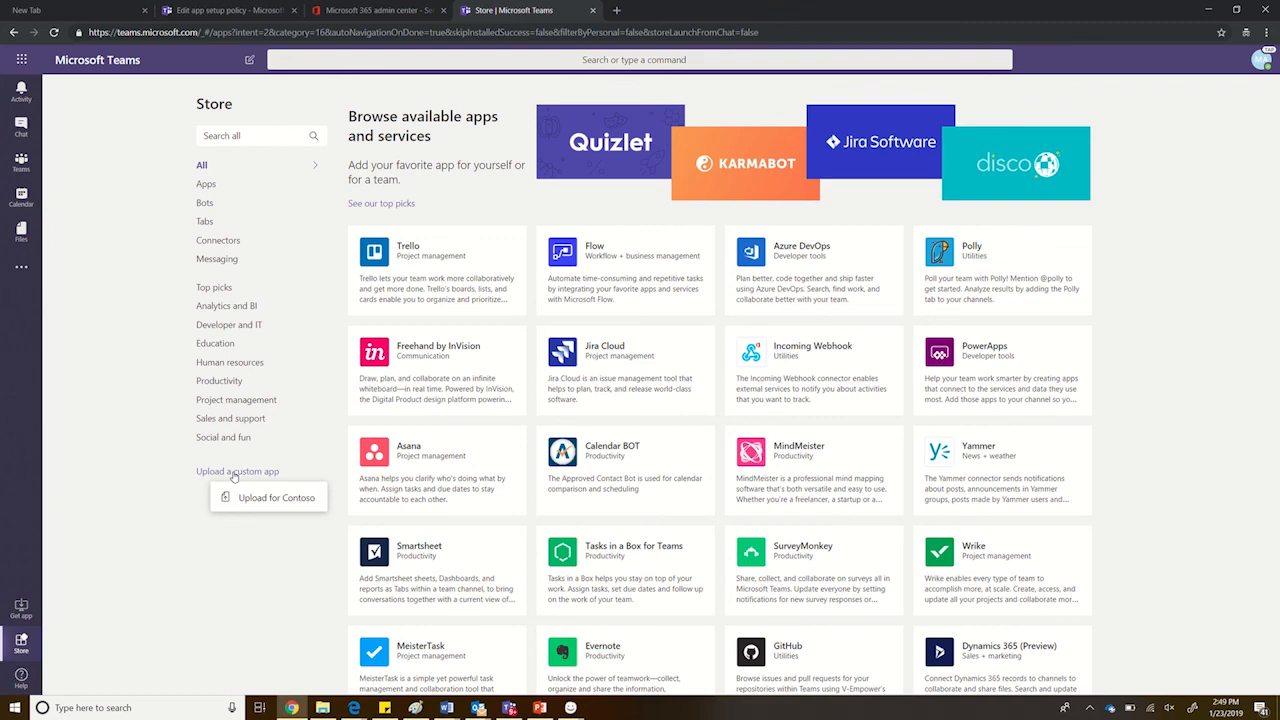
mouse_move(268, 496)
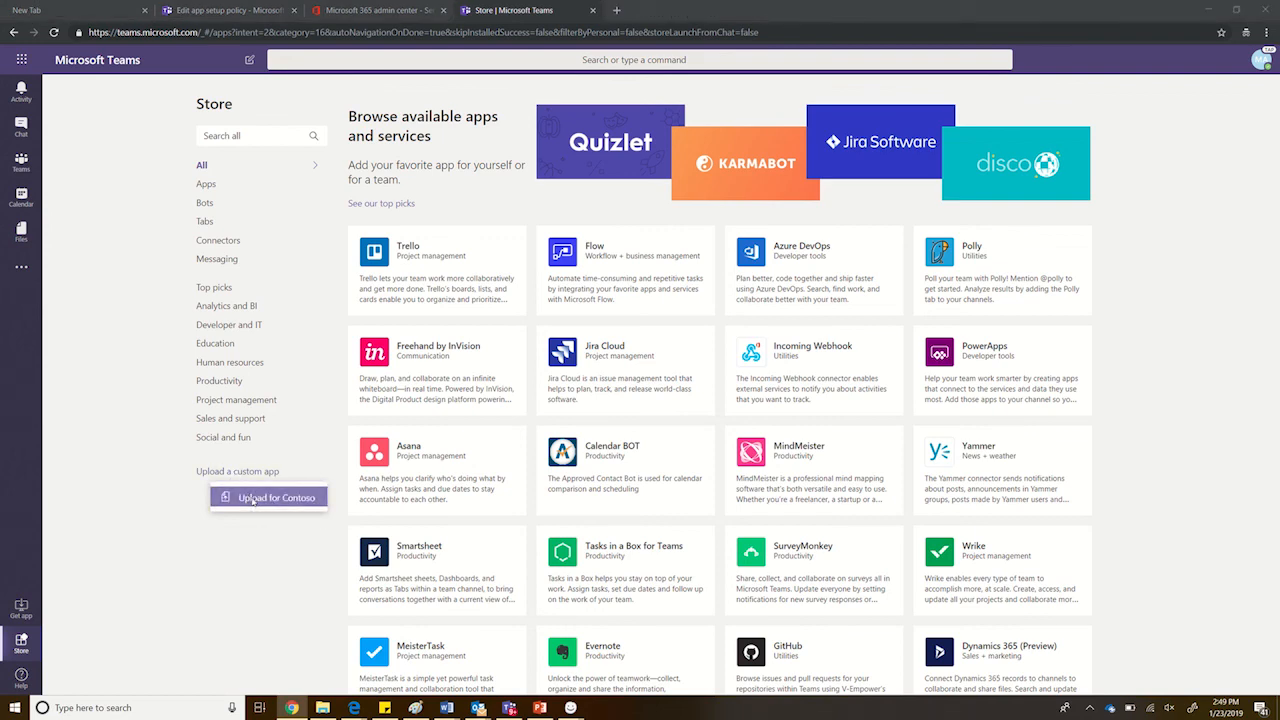
Upload the ConnectMe zip from the TeamsApps folder as a custom app for Contoso.
click(268, 496)
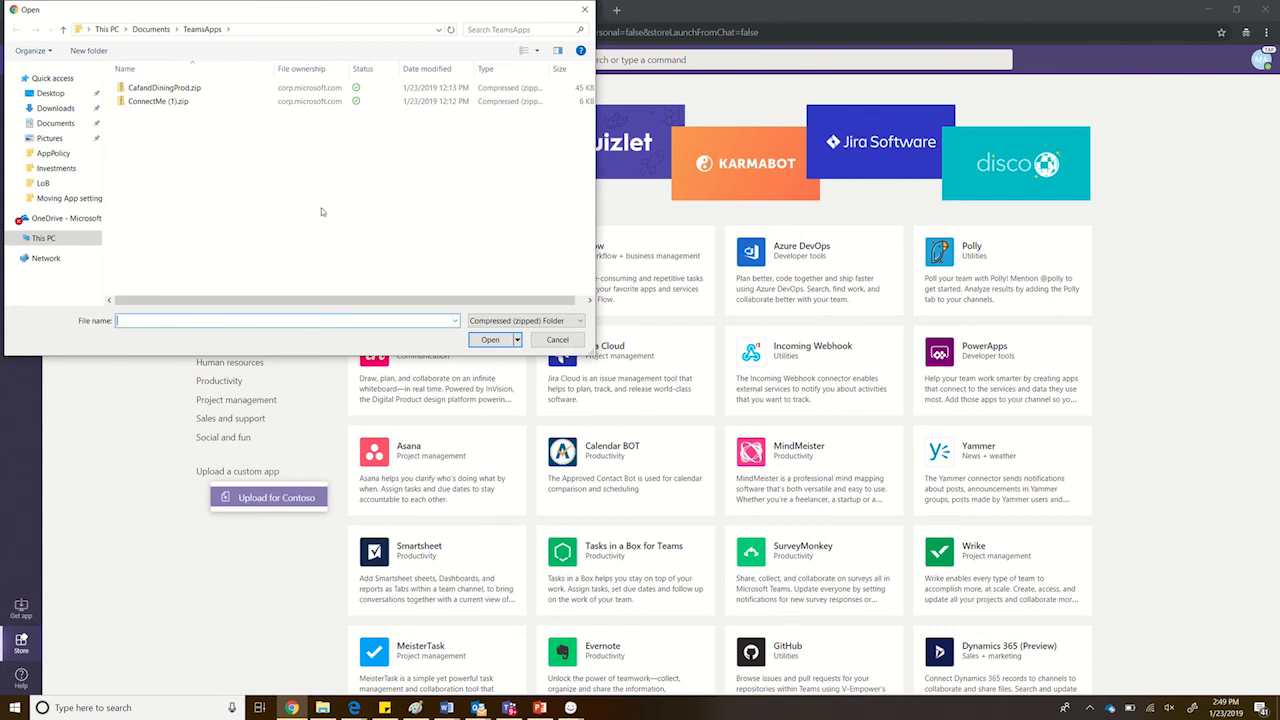
click(156, 100)
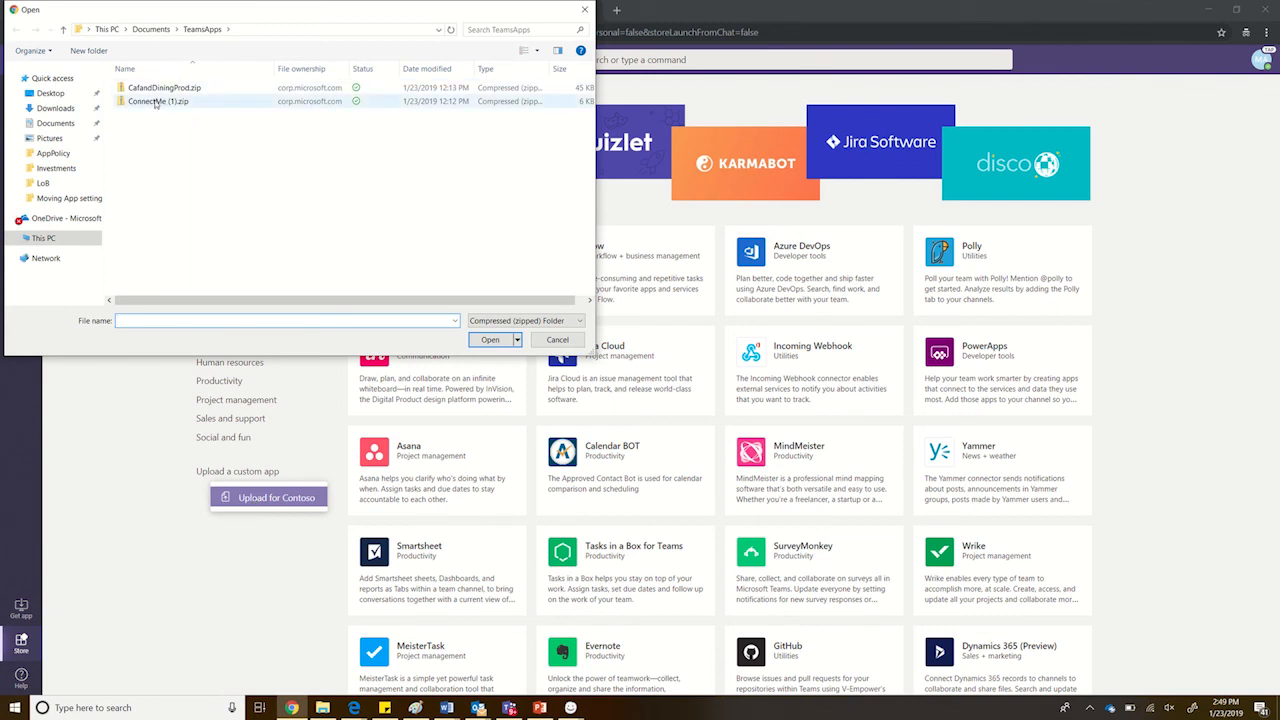
click(156, 100)
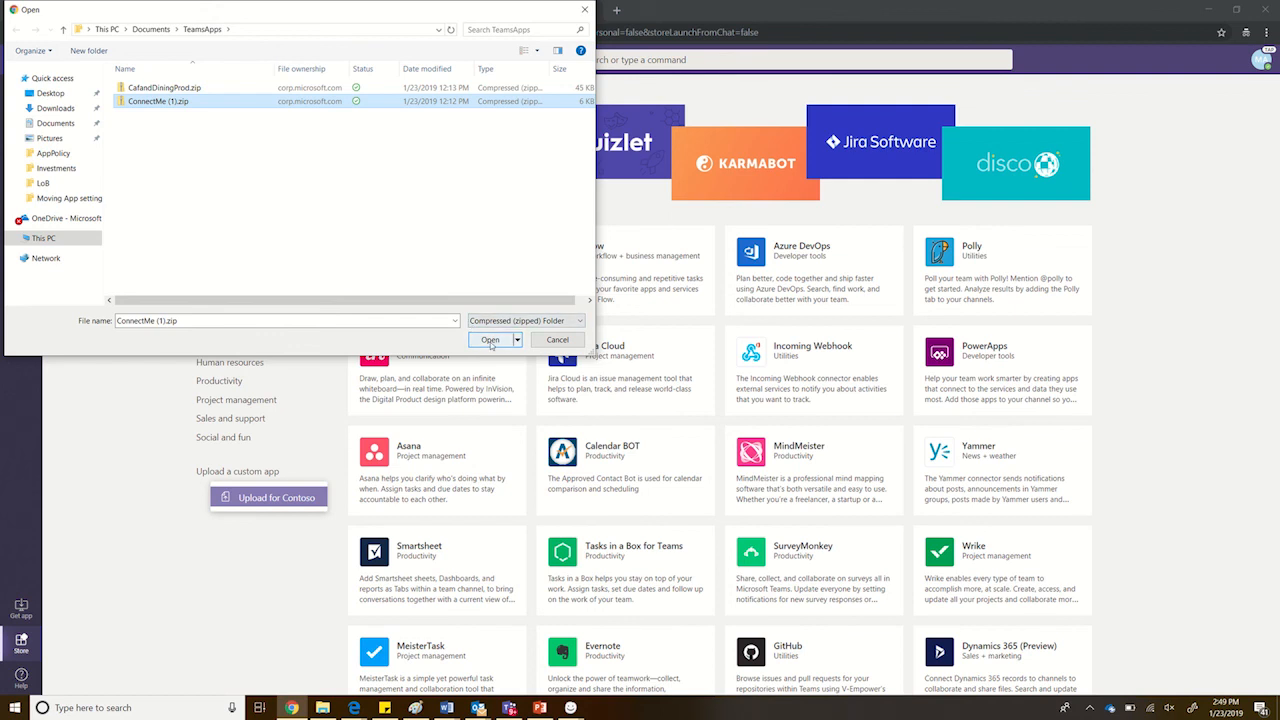
click(490, 340)
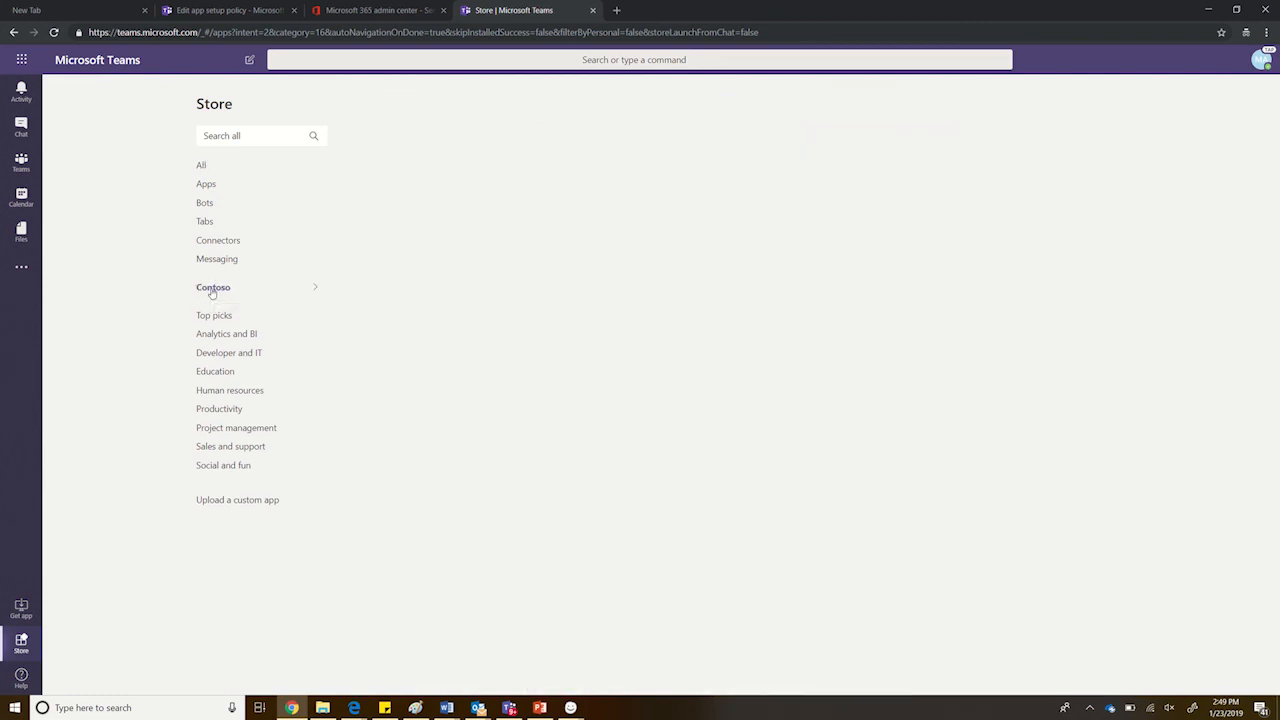
View the Store's Contoso category, where the Connect Me app now appears.
click(200, 164)
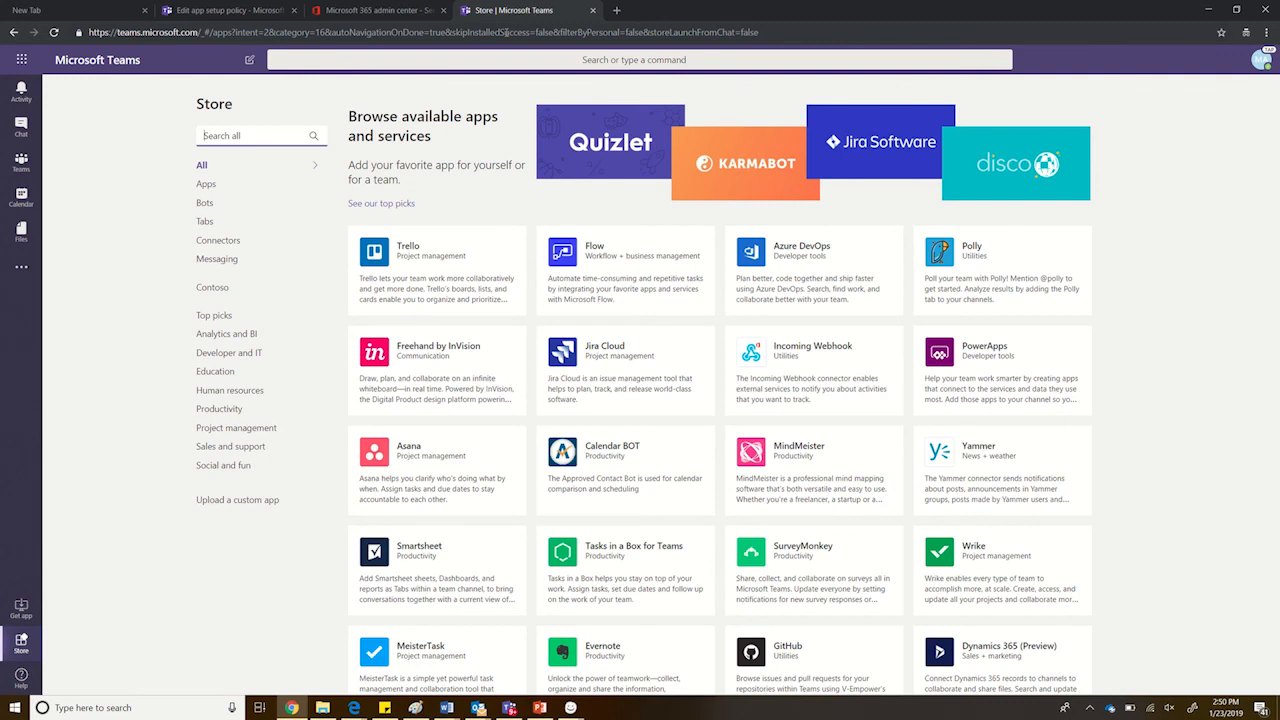
mouse_move(212, 288)
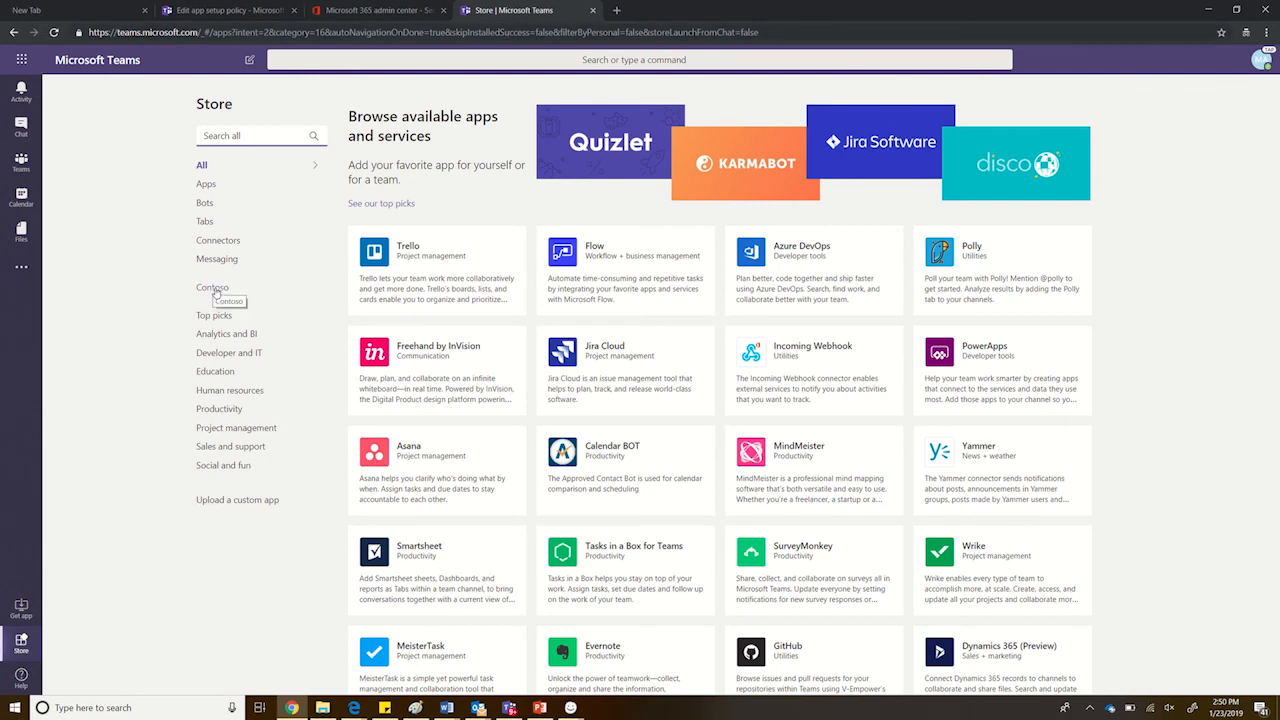
click(212, 288)
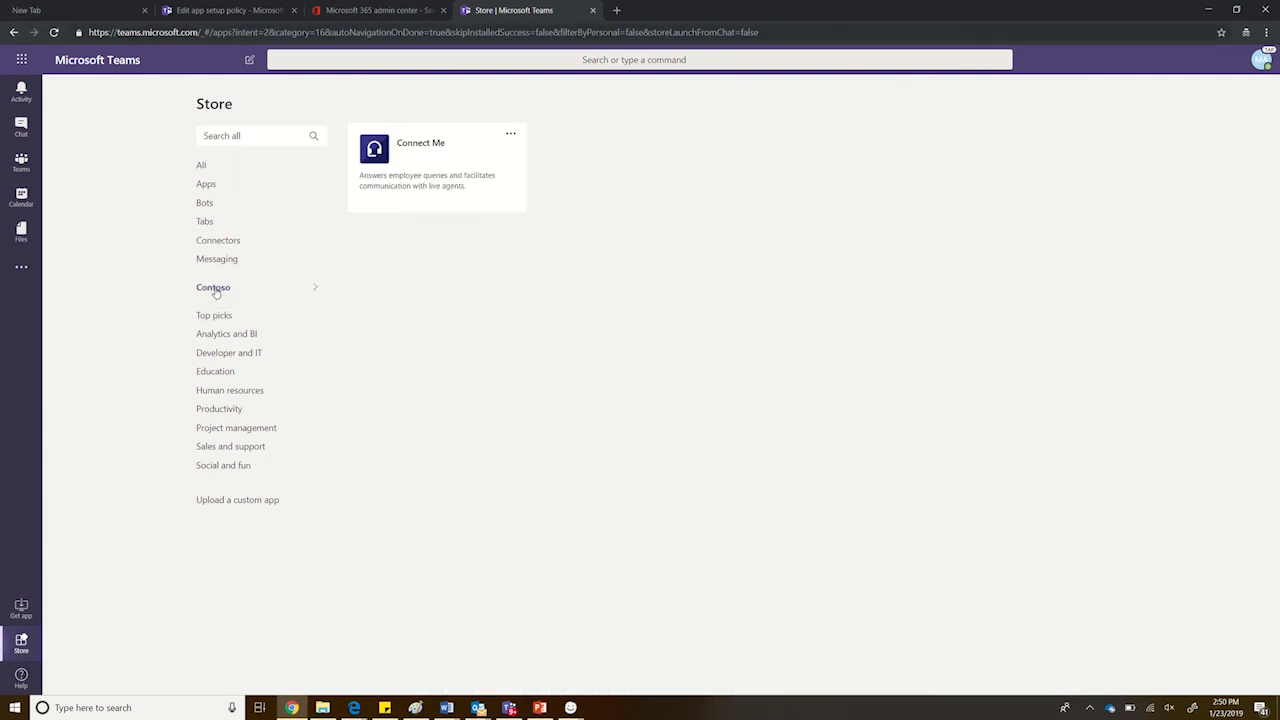
click(212, 288)
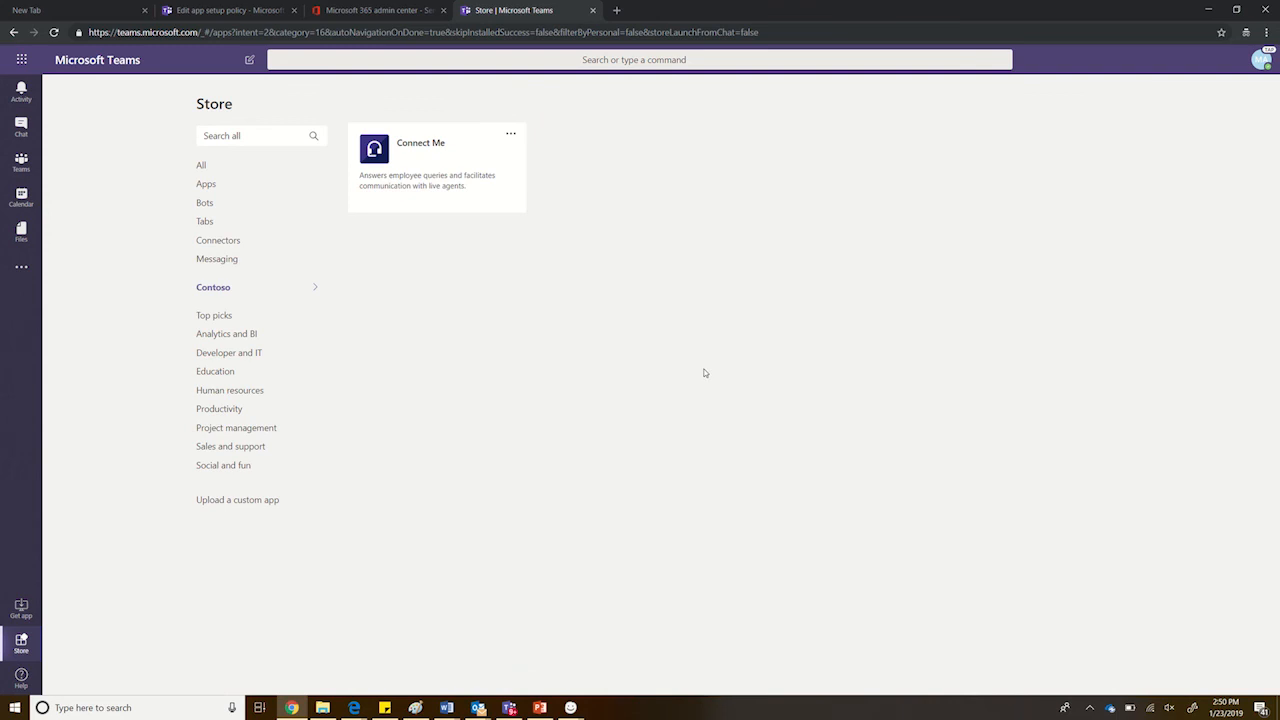
mouse_move(700, 384)
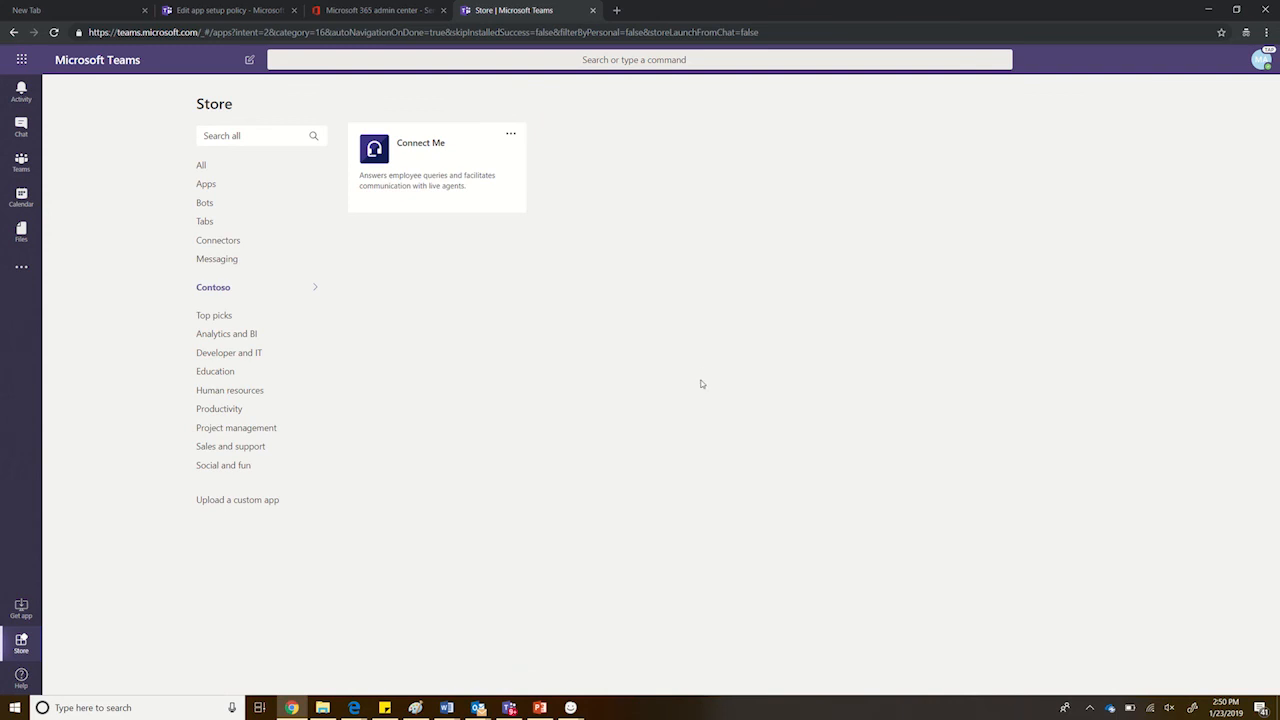
mouse_move(694, 388)
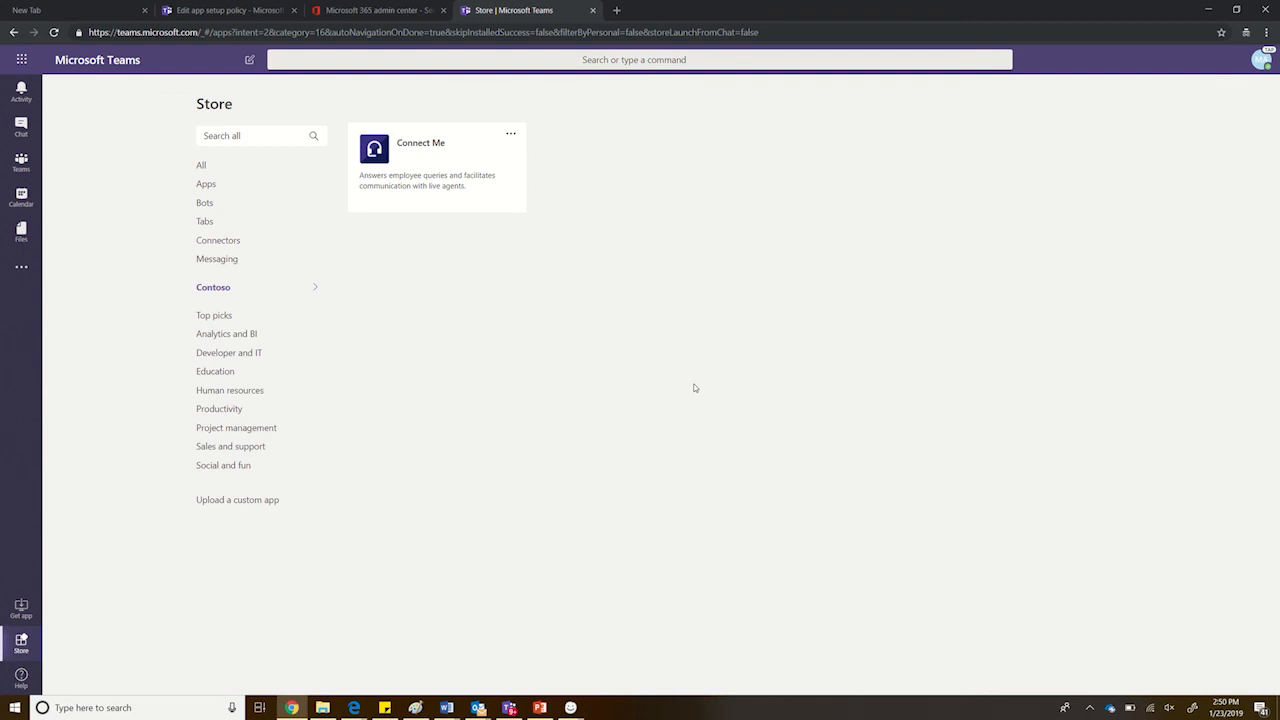